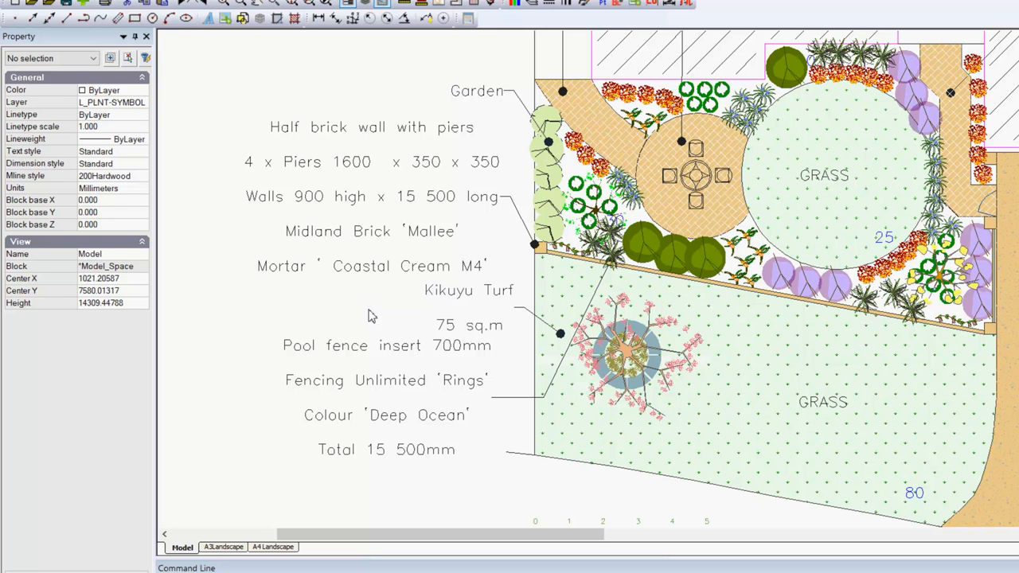
{"action": "mouse_move", "coordinate": [322, 298]}
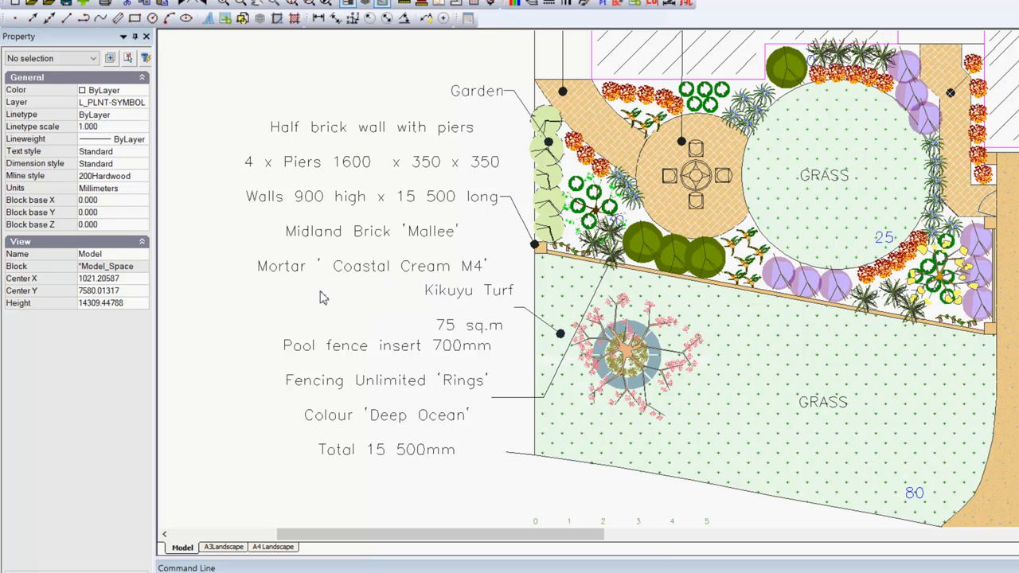
{"action": "mouse_move", "coordinate": [323, 329]}
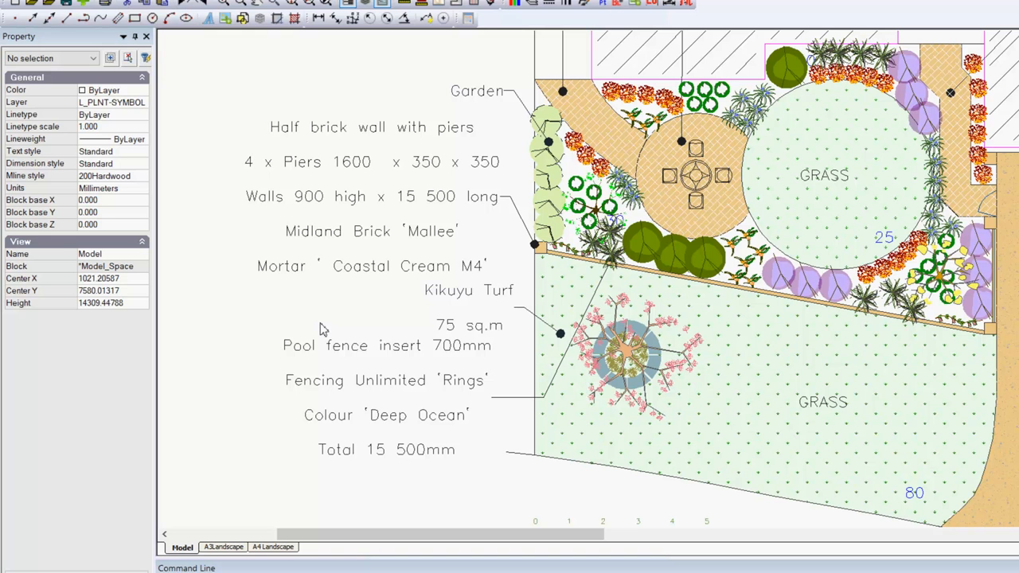
{"action": "mouse_move", "coordinate": [368, 258]}
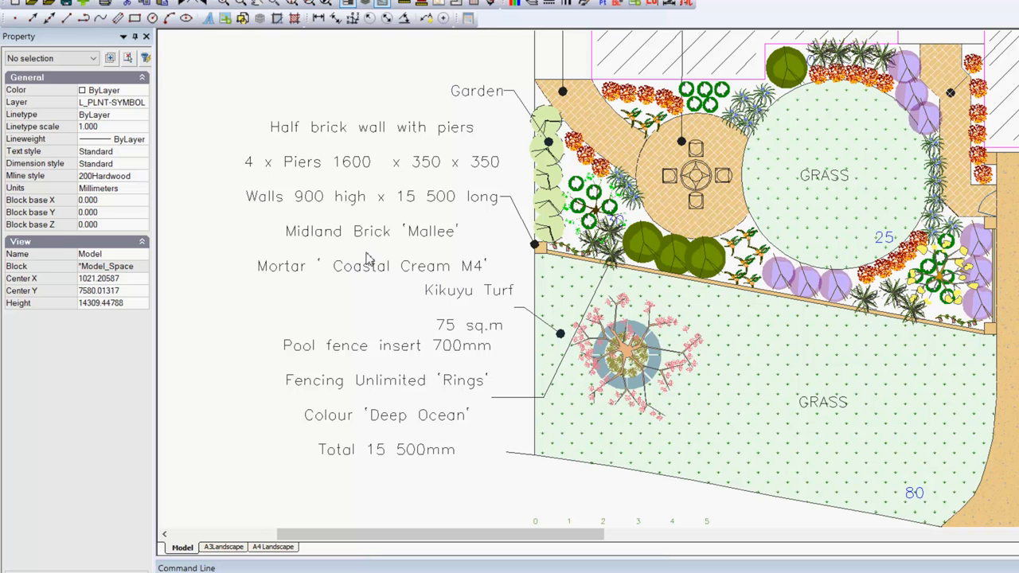
{"action": "mouse_move", "coordinate": [408, 296]}
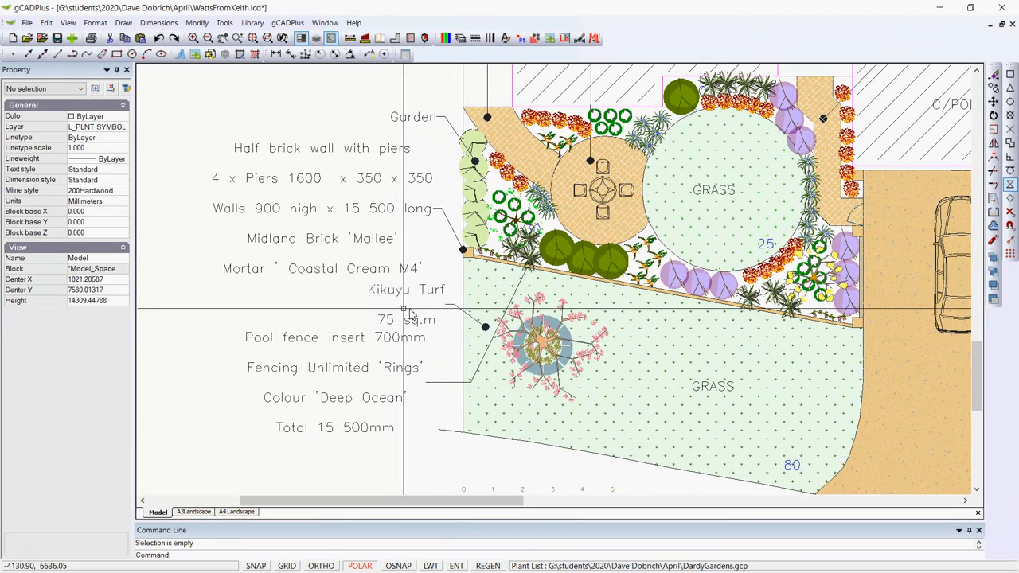
{"action": "mouse_move", "coordinate": [363, 245]}
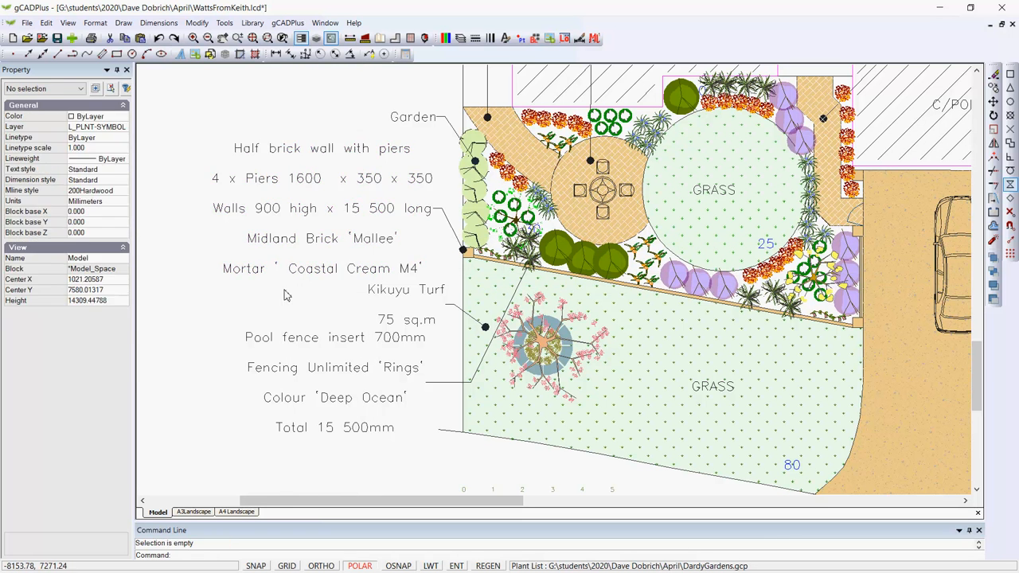
{"action": "mouse_move", "coordinate": [263, 309]}
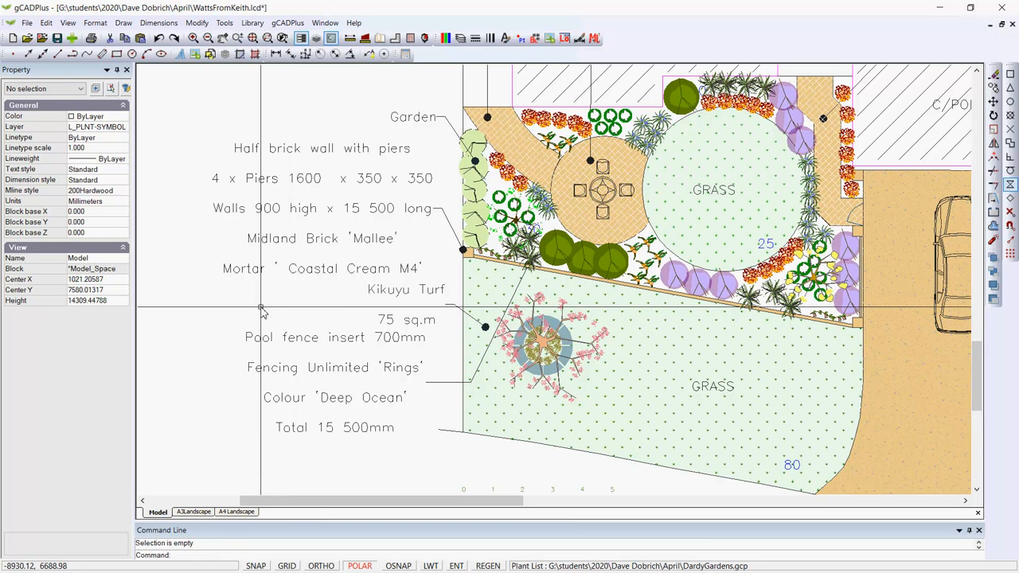
Set the half brick wall note's line space factor to 0.7.
{"action": "left_click", "coordinate": [314, 153]}
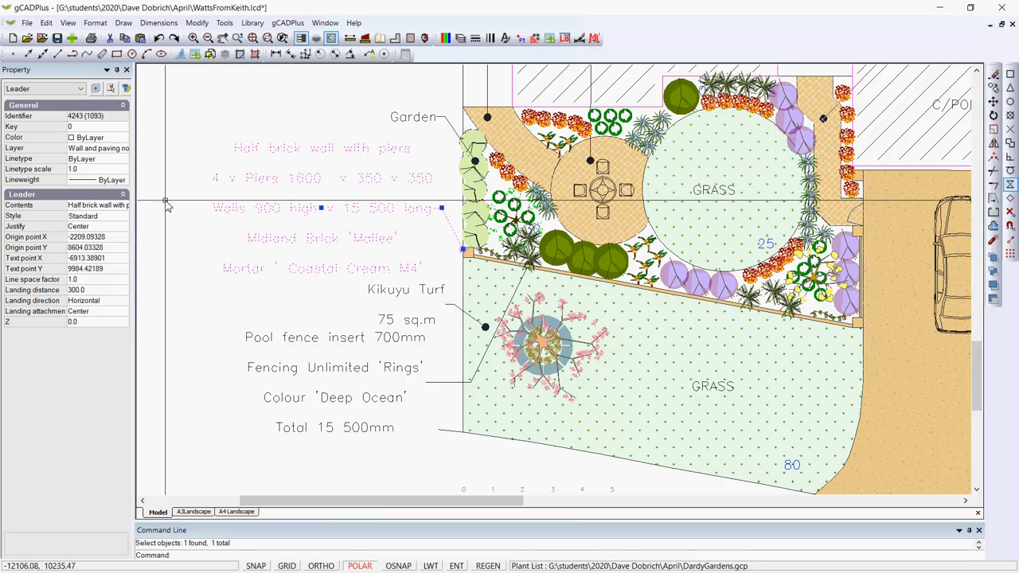
{"action": "mouse_move", "coordinate": [215, 245]}
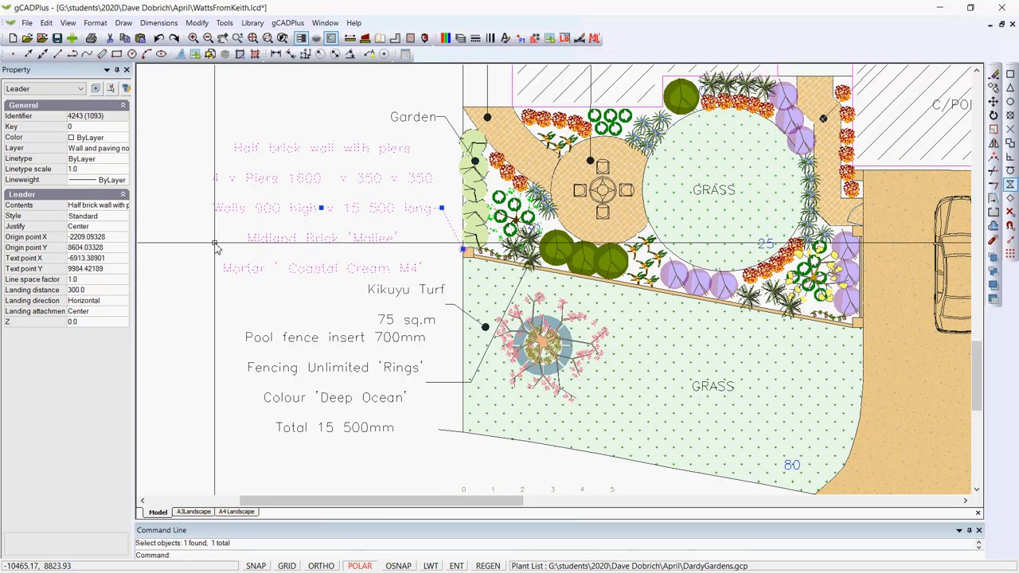
{"action": "mouse_move", "coordinate": [93, 302]}
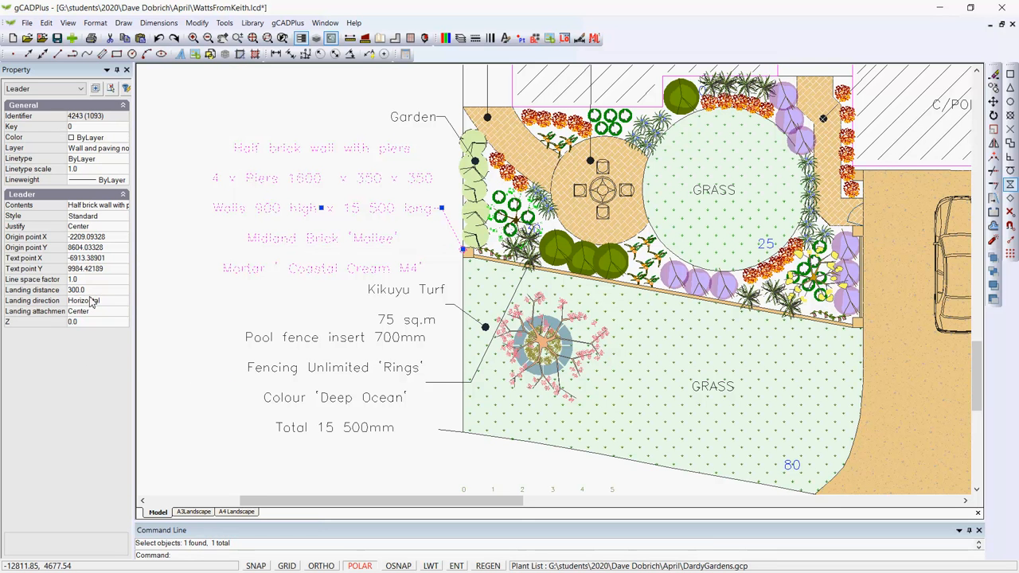
{"action": "left_click", "coordinate": [95, 280]}
{"action": "type", "text": "0.7"}
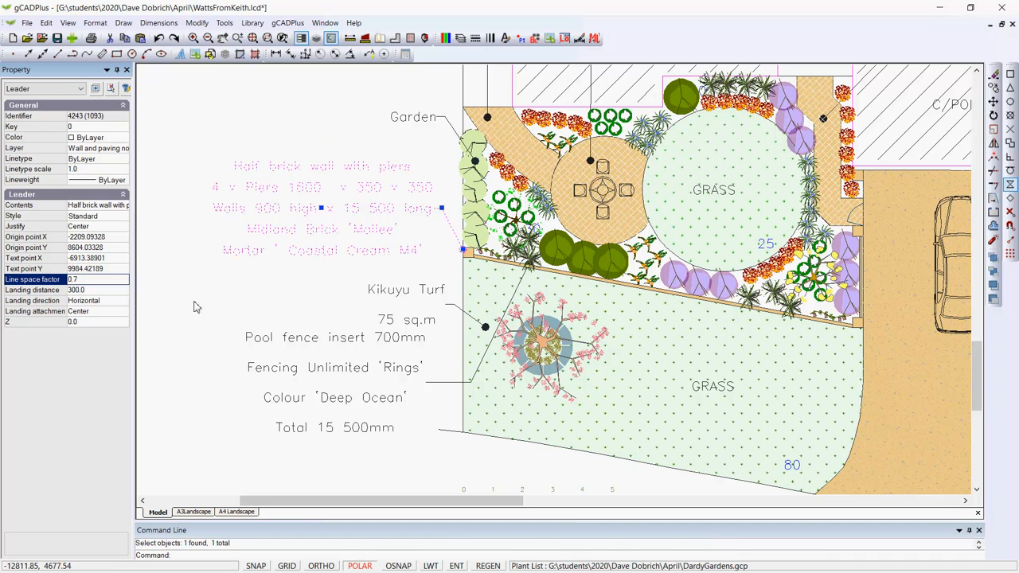
{"action": "left_click", "coordinate": [242, 297]}
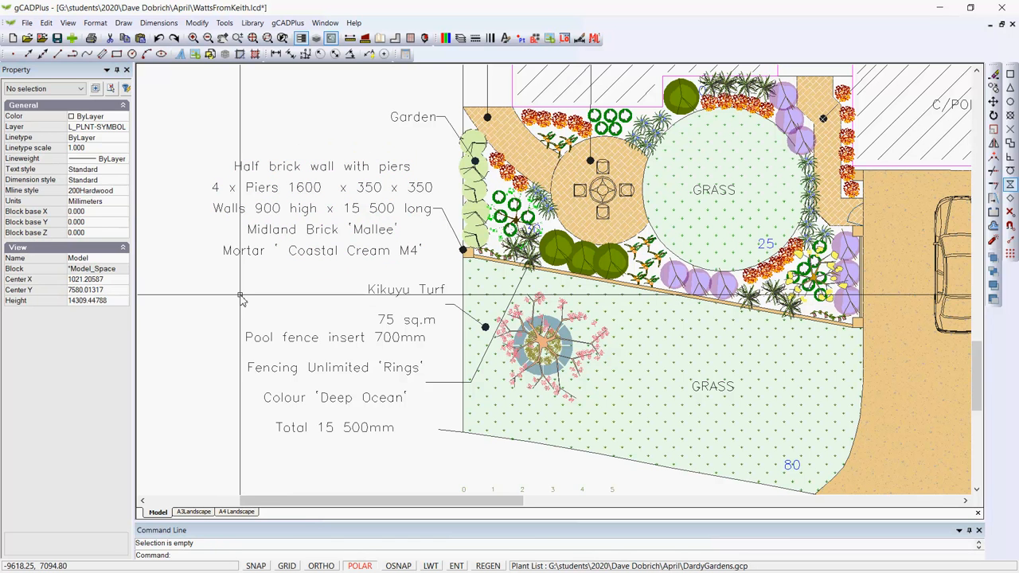
Reduce the half brick wall note's line space factor further to 0.5.
{"action": "left_click", "coordinate": [334, 188]}
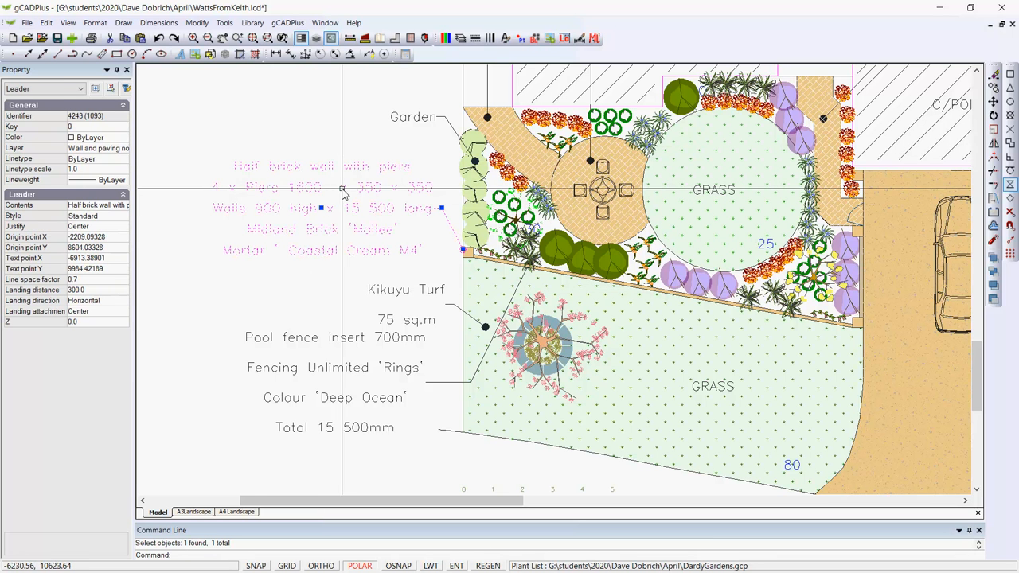
{"action": "left_click", "coordinate": [96, 278]}
{"action": "type", "text": "0.5"}
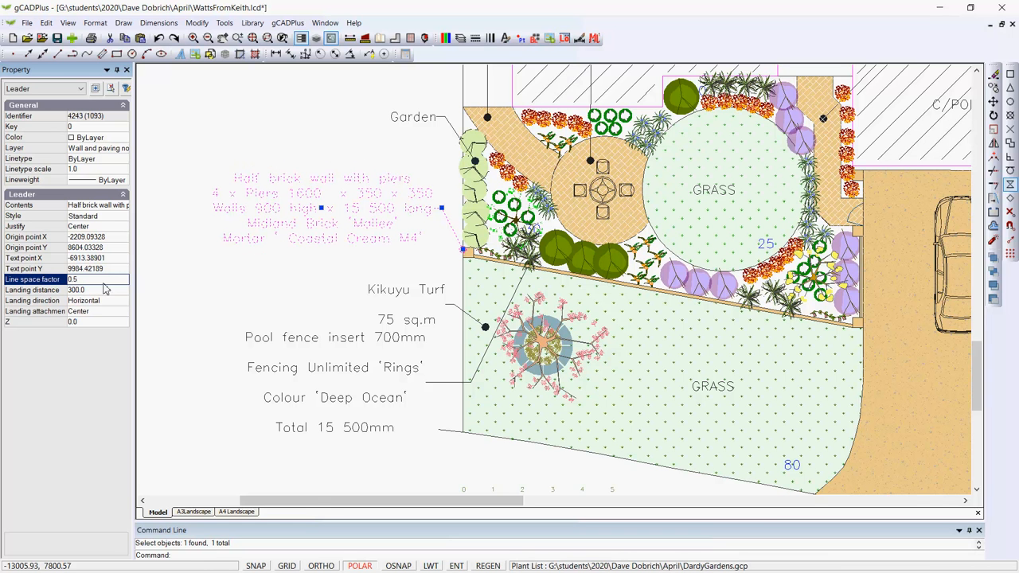
{"action": "left_click", "coordinate": [316, 289]}
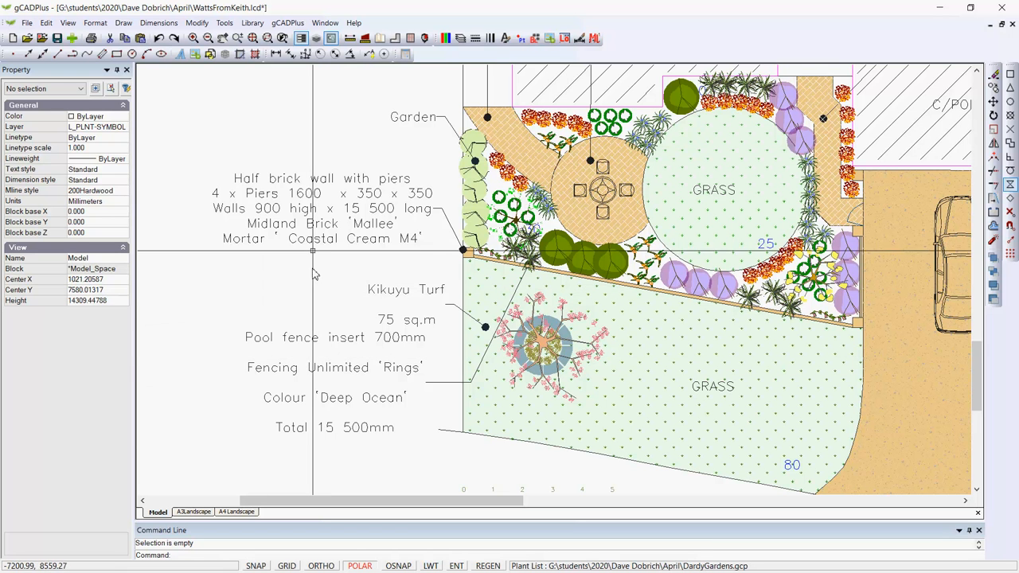
Start Match Properties from the Modify menu to copy the wall note's spacing to other notes.
{"action": "left_click", "coordinate": [197, 22]}
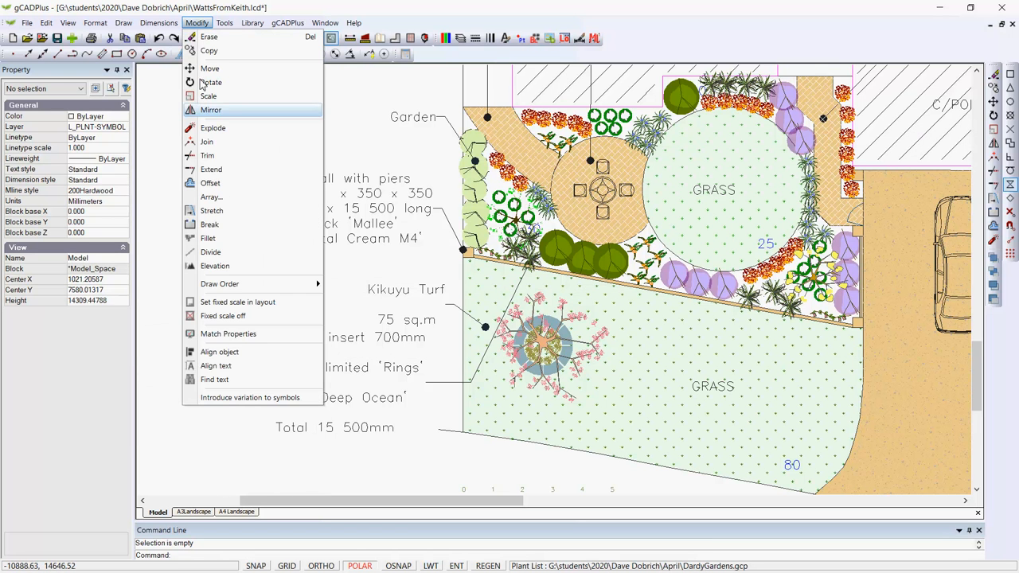
{"action": "mouse_move", "coordinate": [229, 334]}
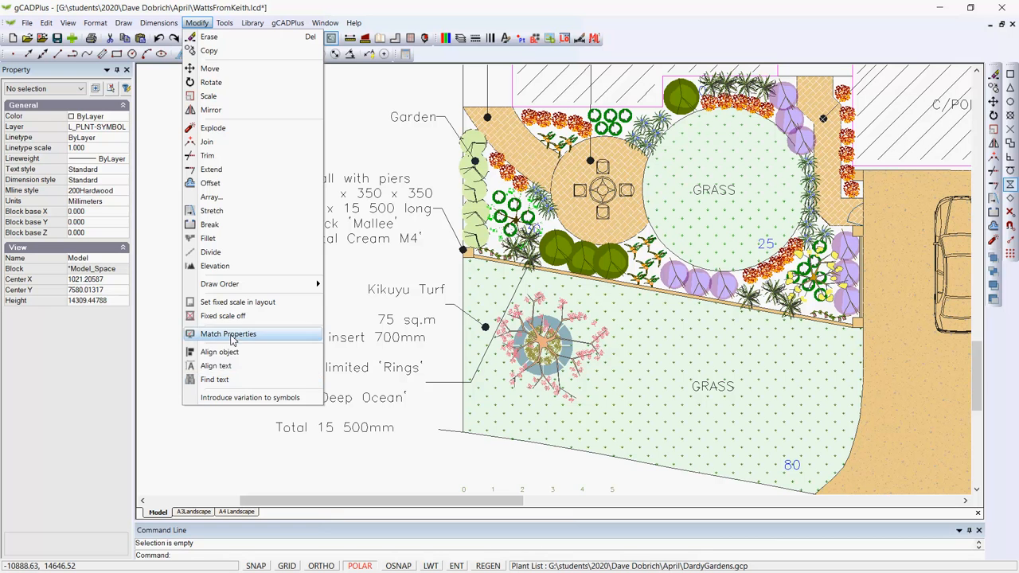
{"action": "left_click", "coordinate": [228, 334]}
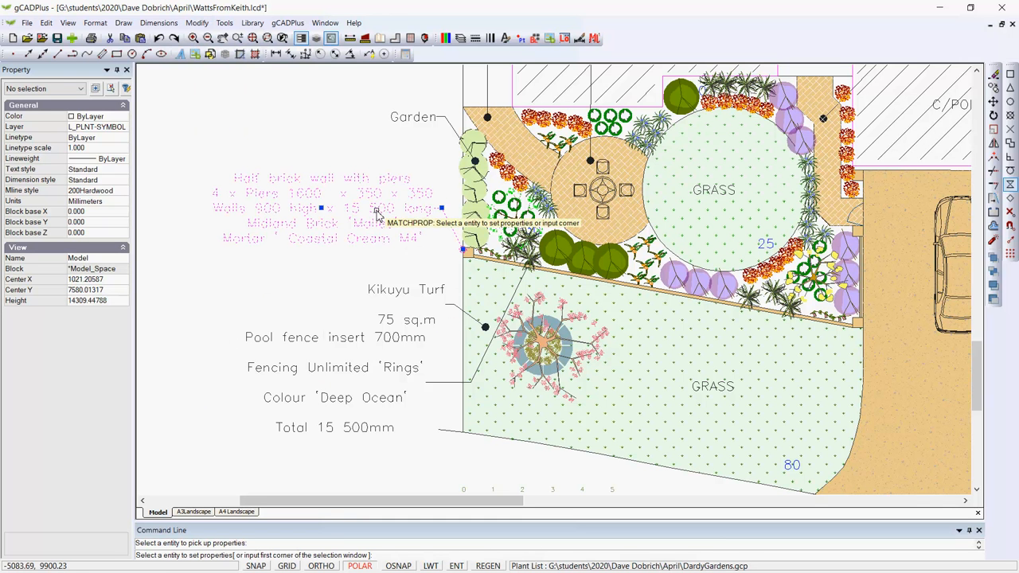
{"action": "mouse_move", "coordinate": [398, 297]}
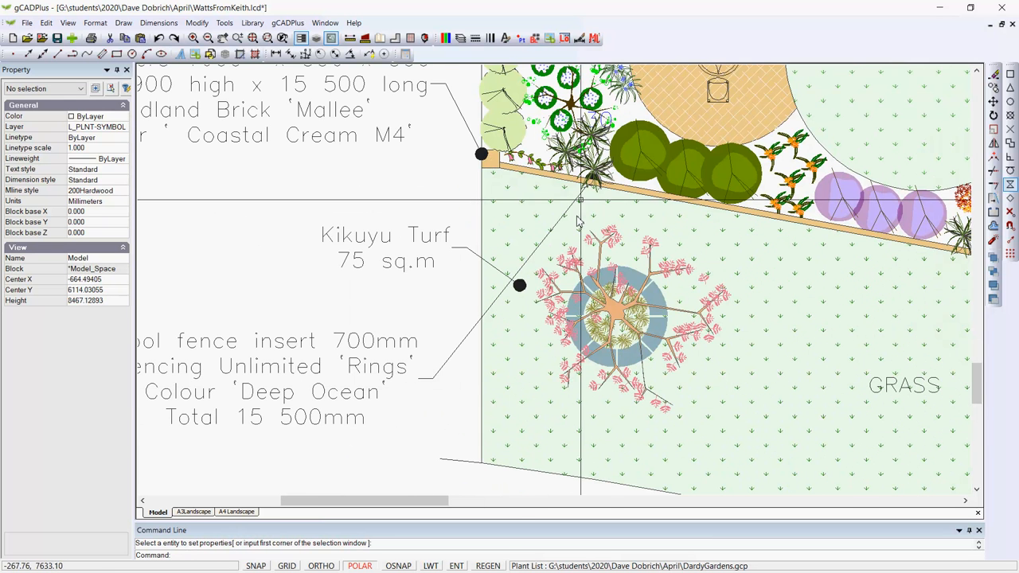
{"action": "mouse_move", "coordinate": [360, 414]}
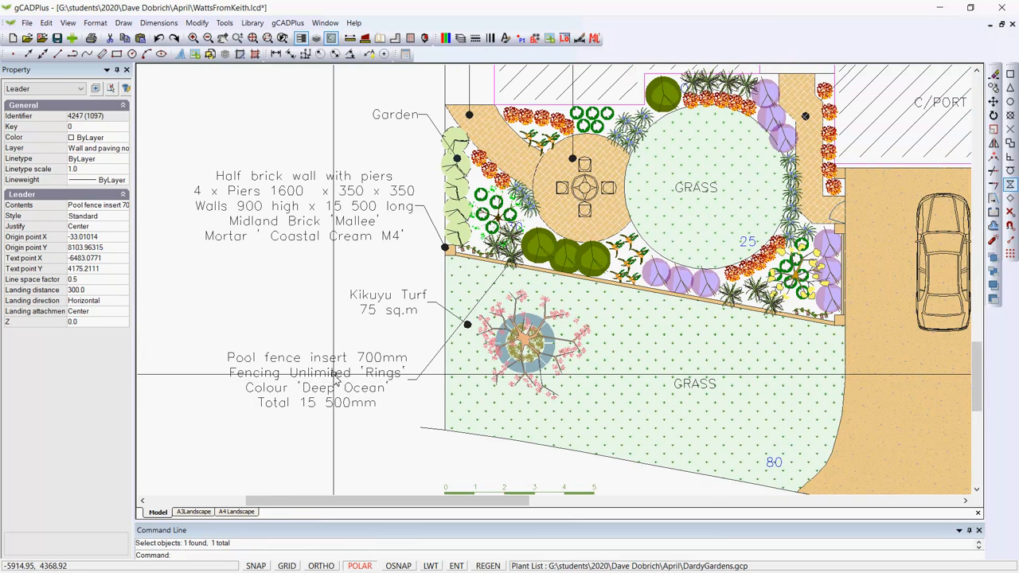
Move the pool fence note up under the wall note and the Kikuyu Turf note below it.
{"action": "left_click_drag", "start_coordinate": [315, 373], "coordinate": [315, 294]}
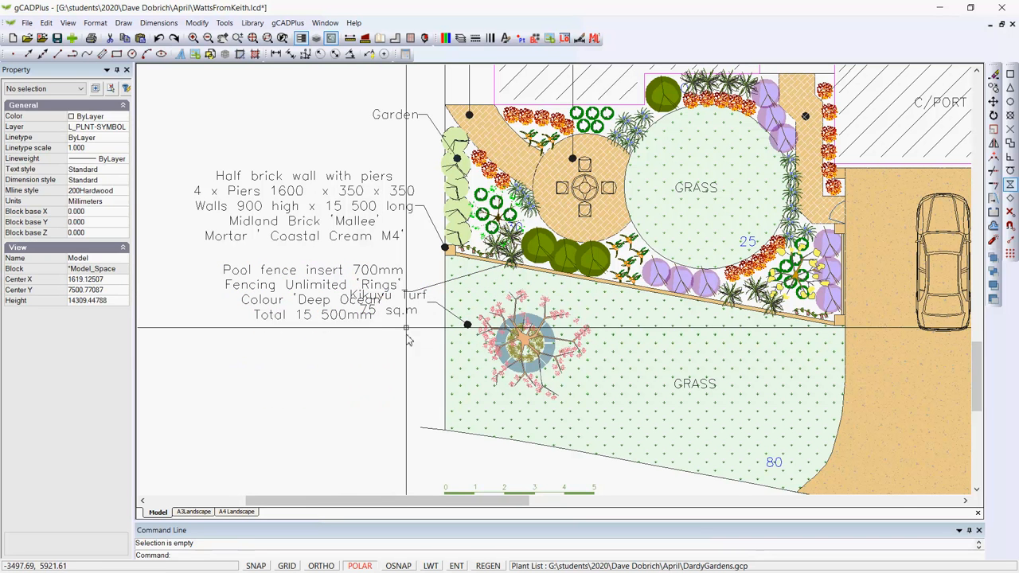
{"action": "left_click", "coordinate": [414, 302]}
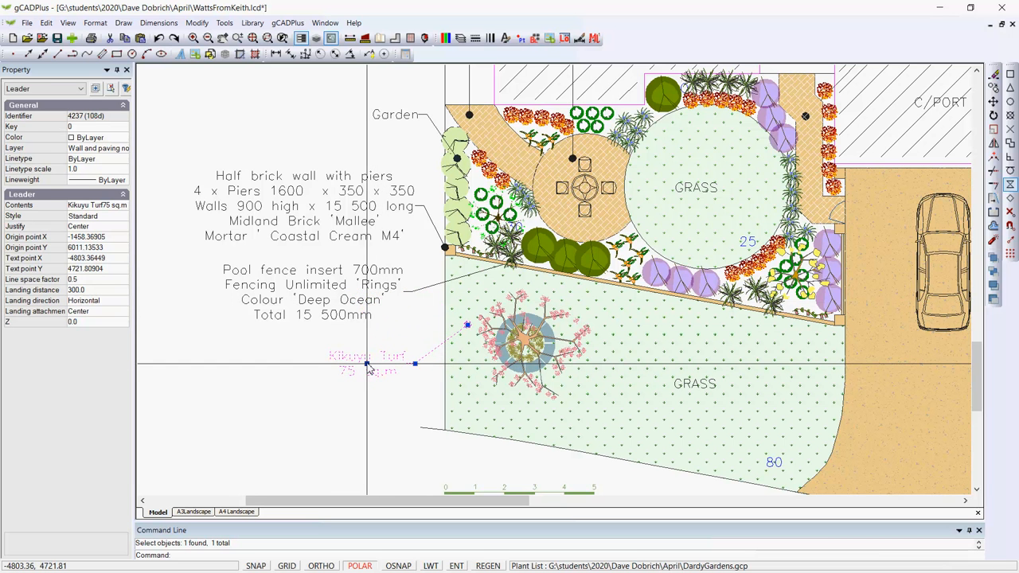
{"action": "key", "text": "Escape"}
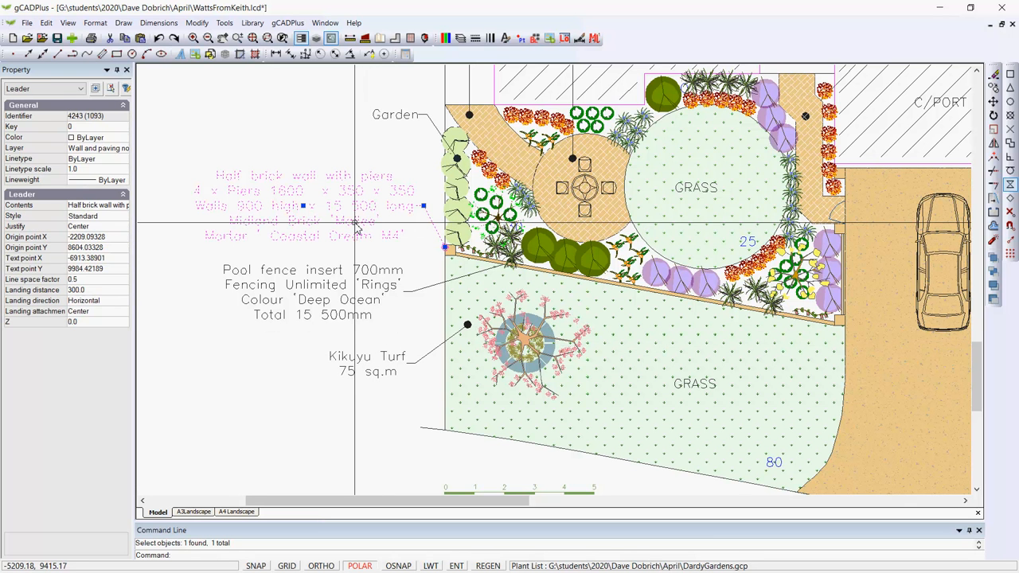
{"action": "mouse_move", "coordinate": [163, 366]}
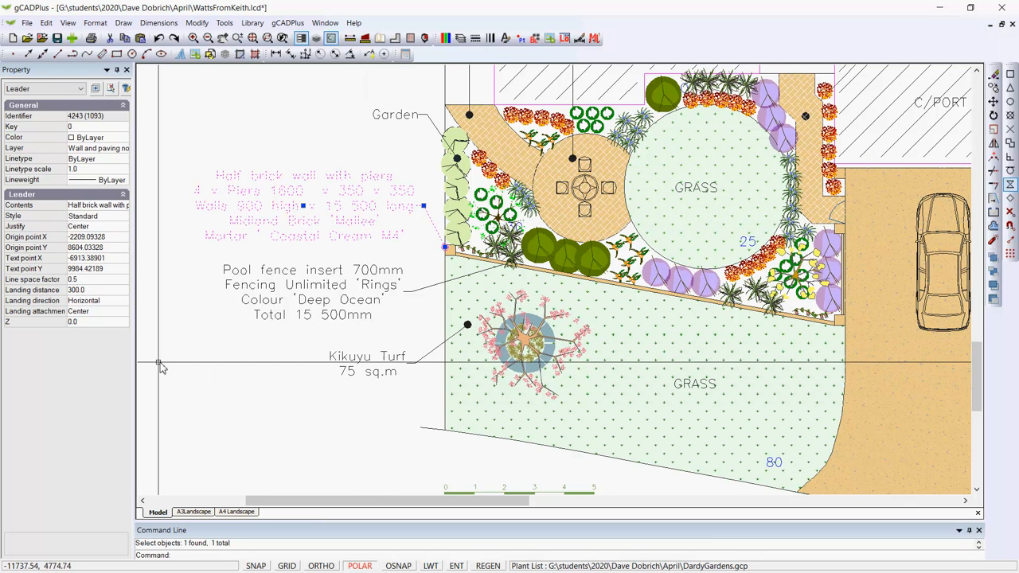
{"action": "mouse_move", "coordinate": [114, 310]}
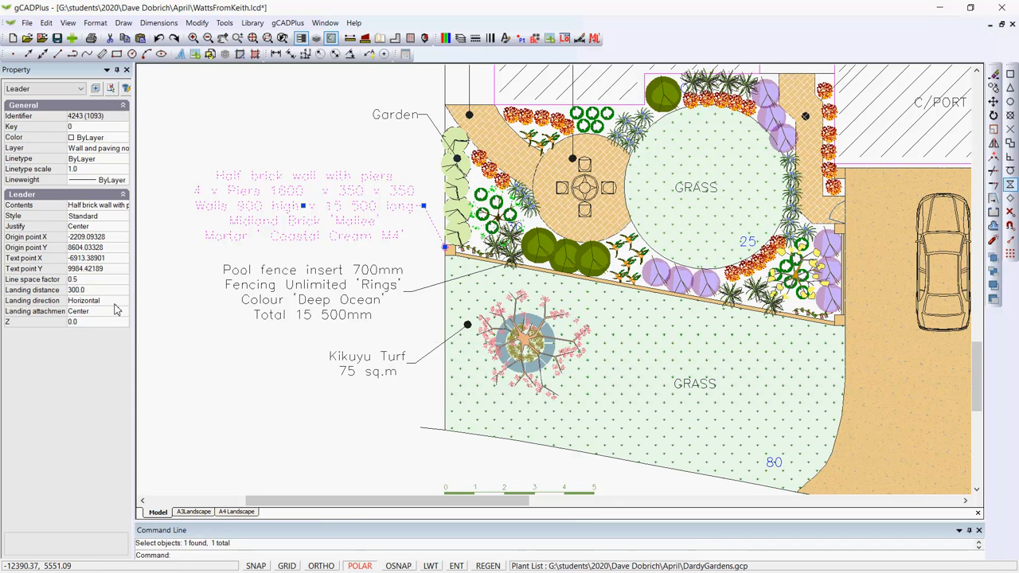
{"action": "mouse_move", "coordinate": [133, 306]}
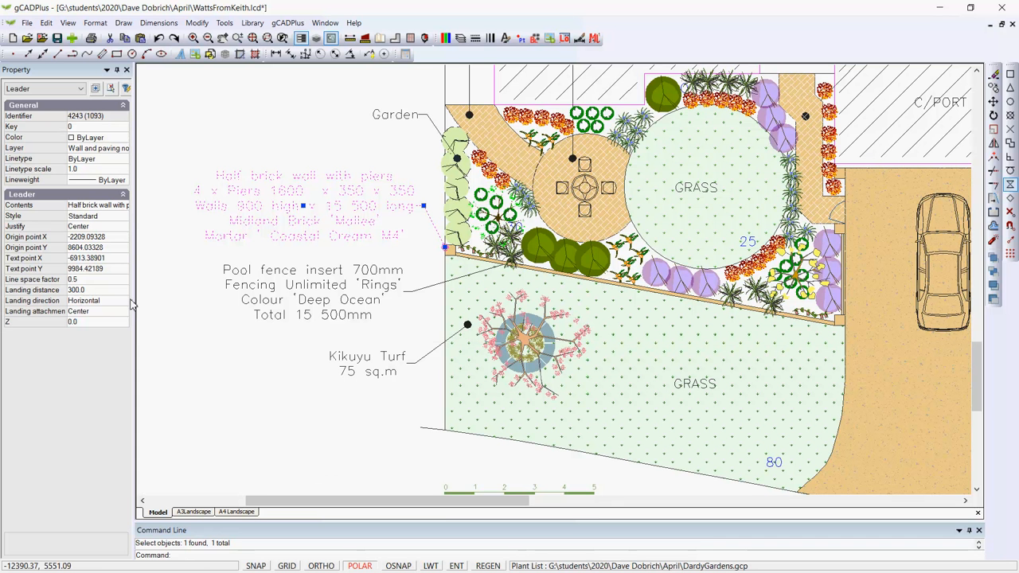
{"action": "mouse_move", "coordinate": [420, 248]}
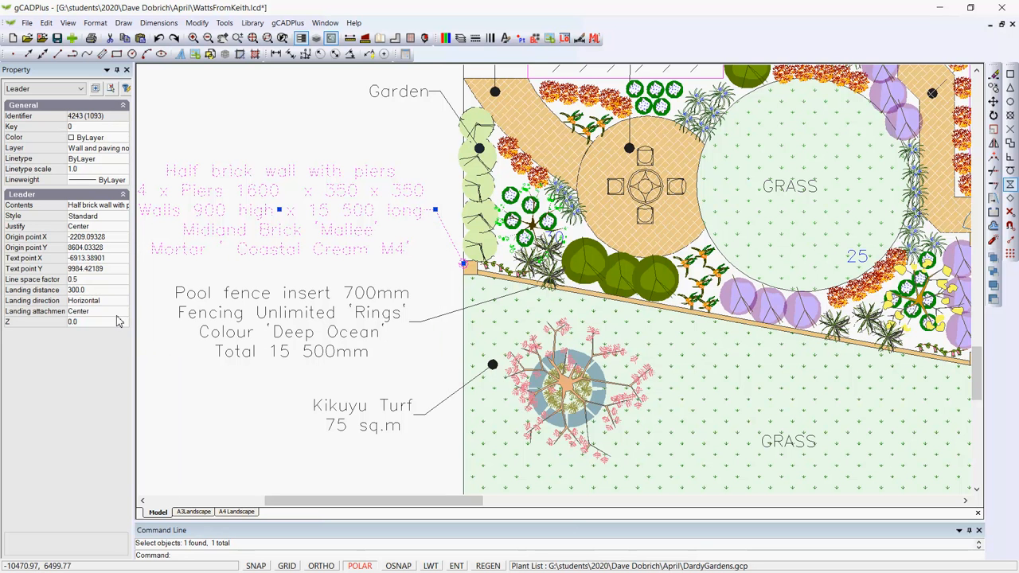
Set the half brick wall note's leader landing direction to Vertical.
{"action": "left_click", "coordinate": [95, 311]}
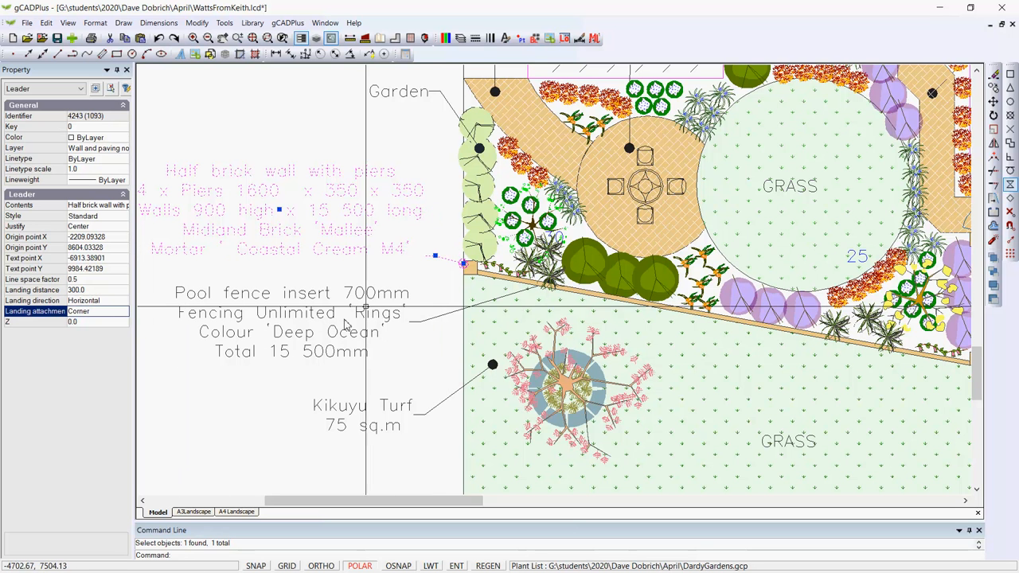
{"action": "mouse_move", "coordinate": [433, 221]}
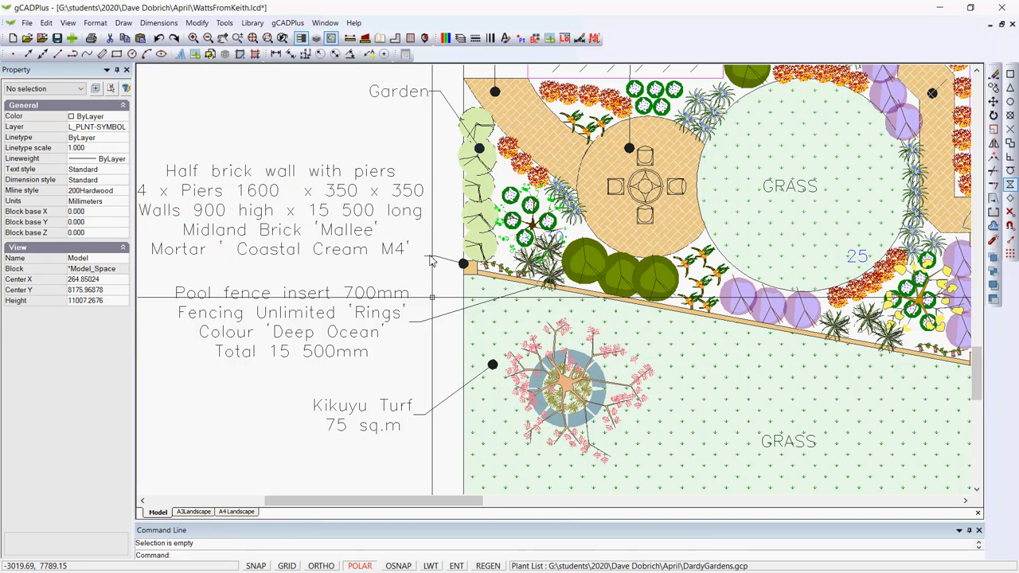
{"action": "mouse_move", "coordinate": [406, 258]}
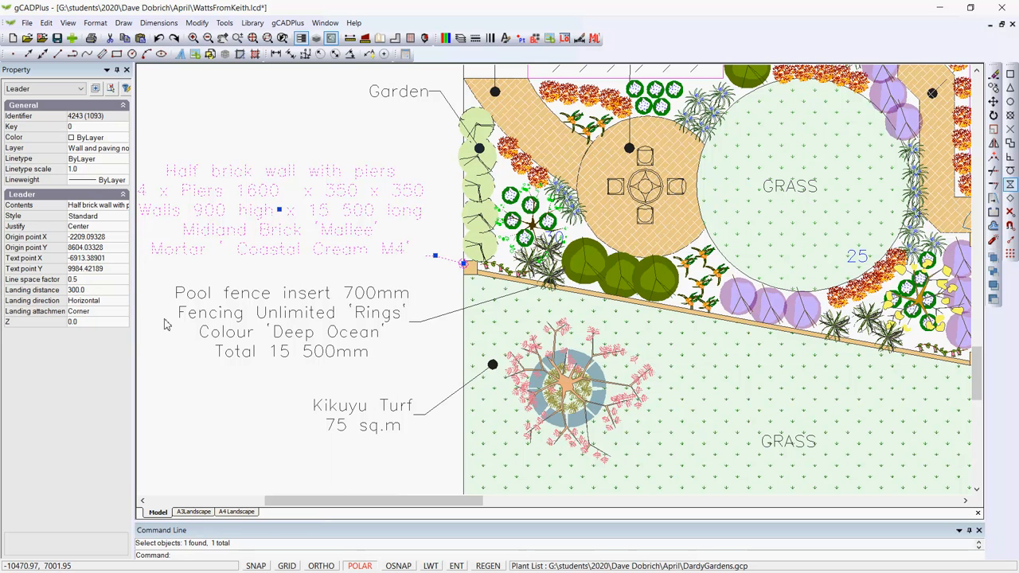
{"action": "left_click", "coordinate": [63, 311]}
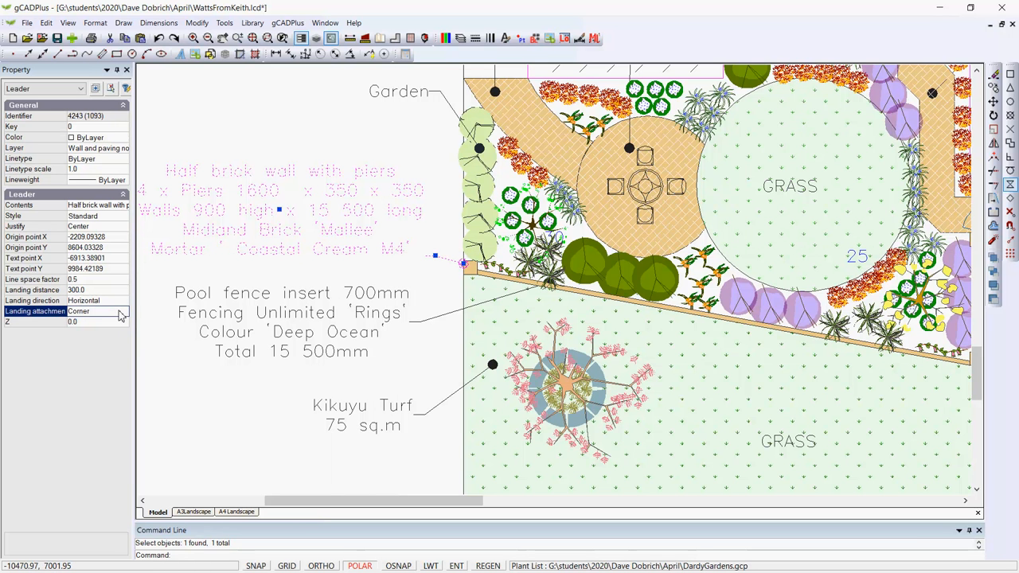
{"action": "left_click", "coordinate": [83, 299]}
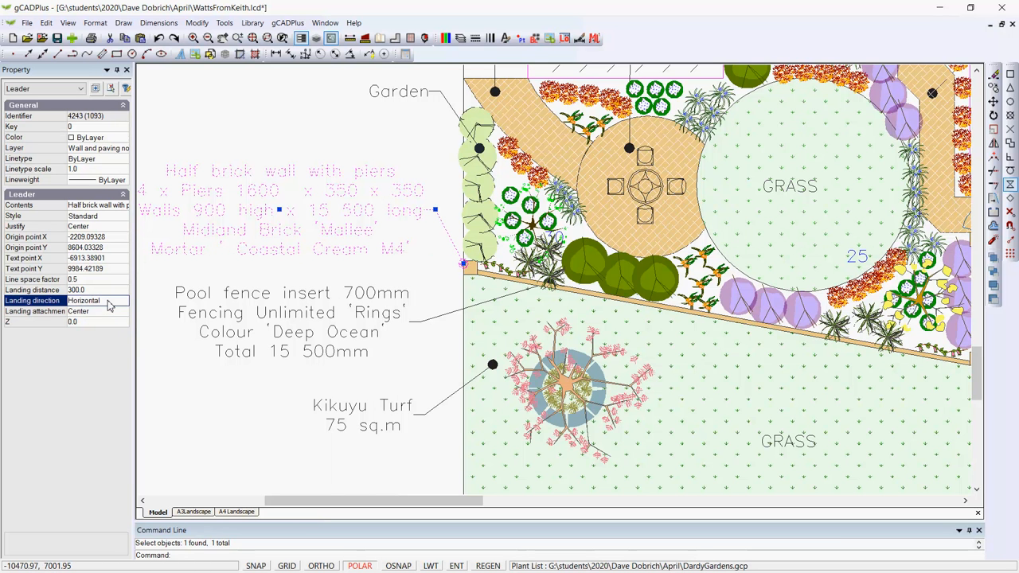
{"action": "left_click", "coordinate": [95, 299]}
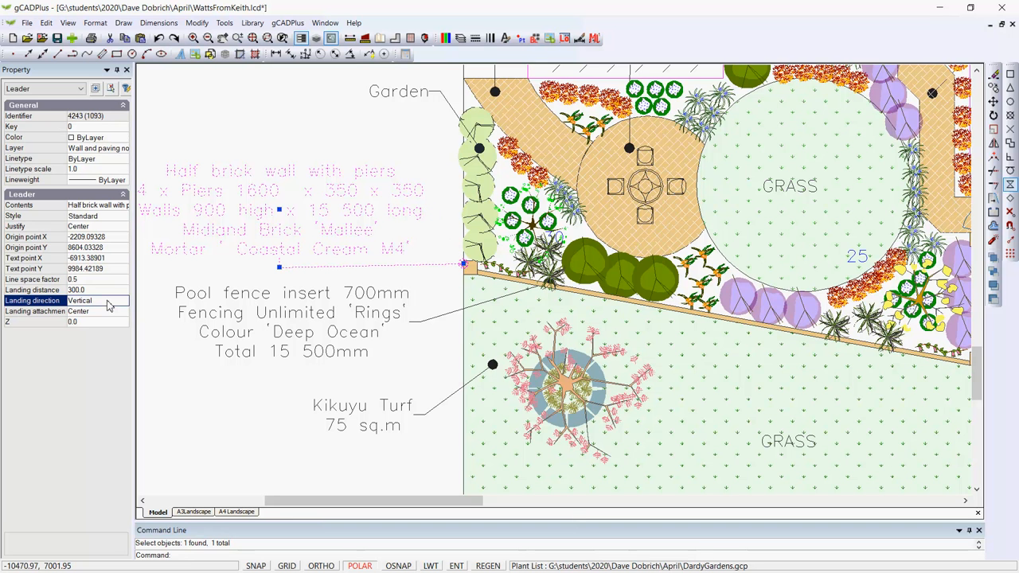
Clear the selection with Unselect All.
{"action": "right_click", "coordinate": [255, 280]}
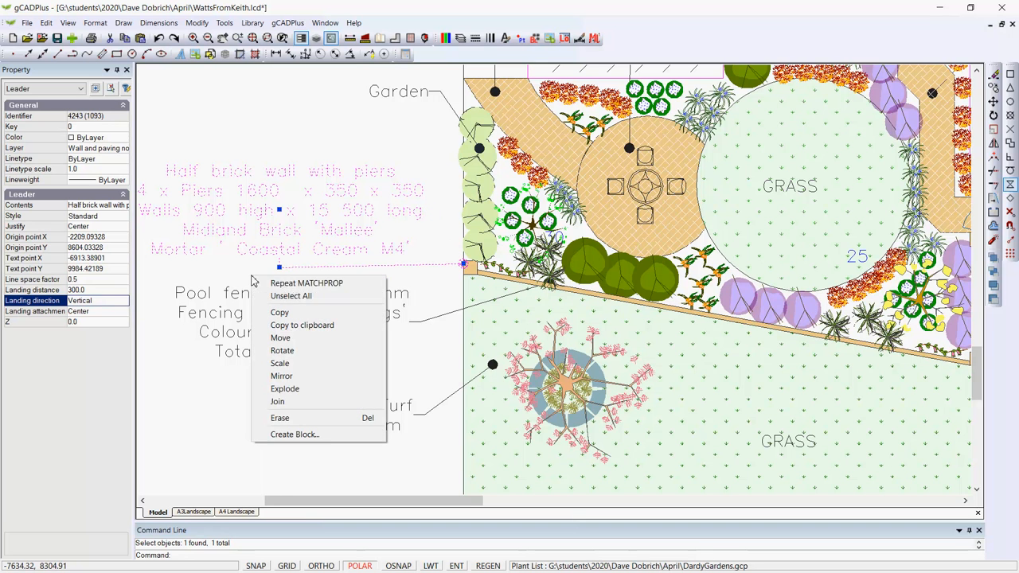
{"action": "left_click", "coordinate": [289, 294]}
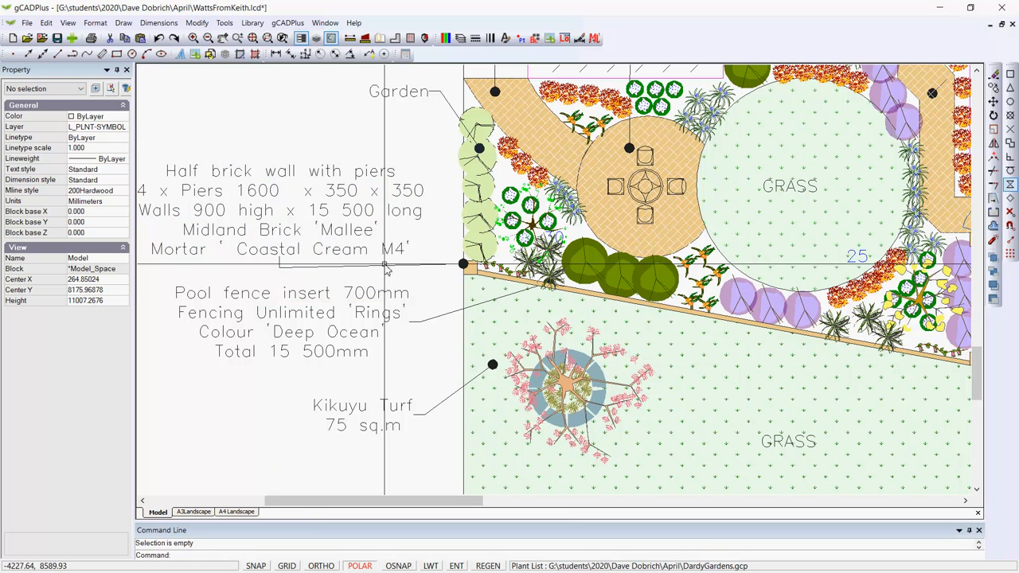
{"action": "mouse_move", "coordinate": [360, 270]}
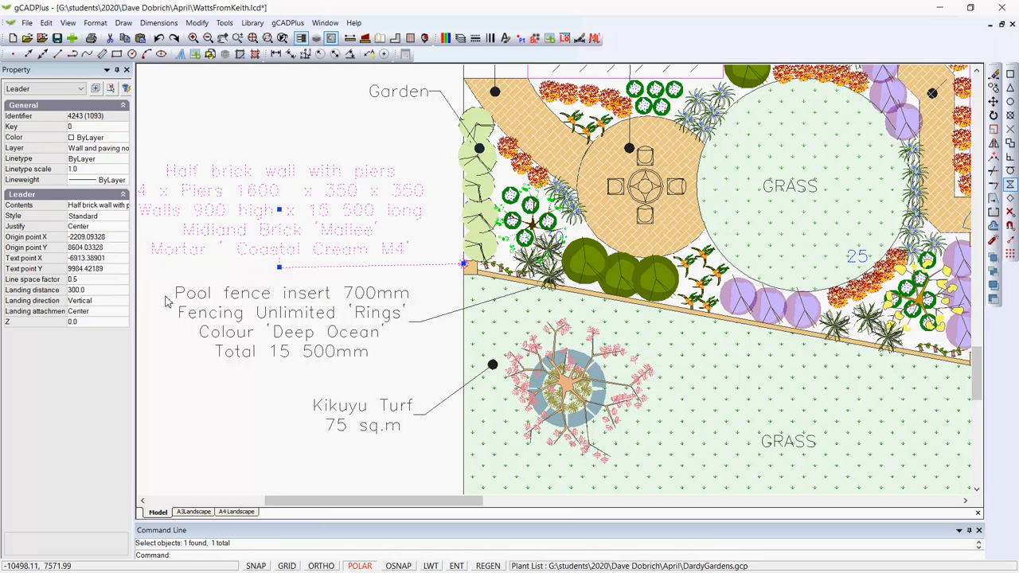
{"action": "left_click", "coordinate": [95, 299]}
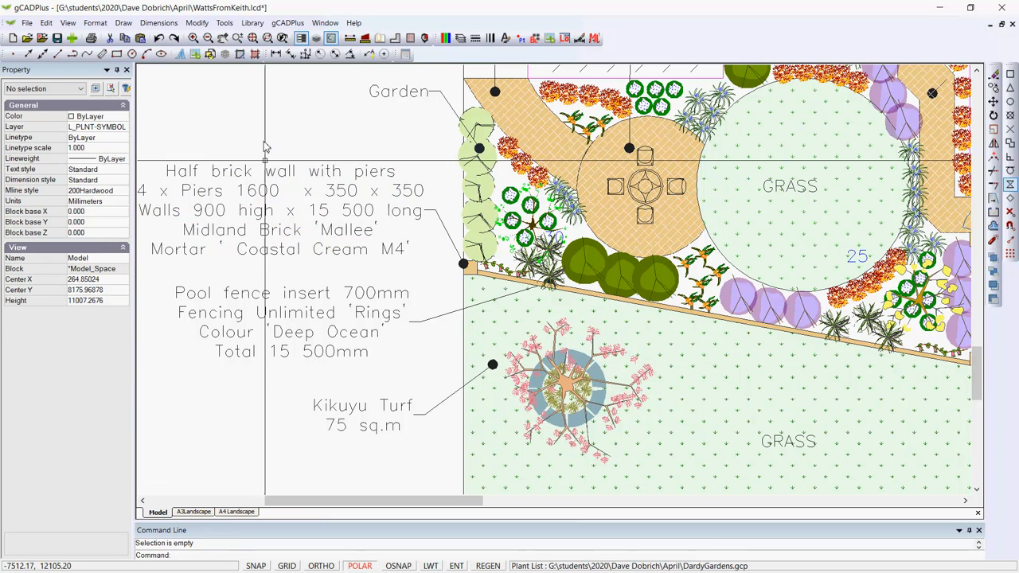
{"action": "mouse_move", "coordinate": [390, 271]}
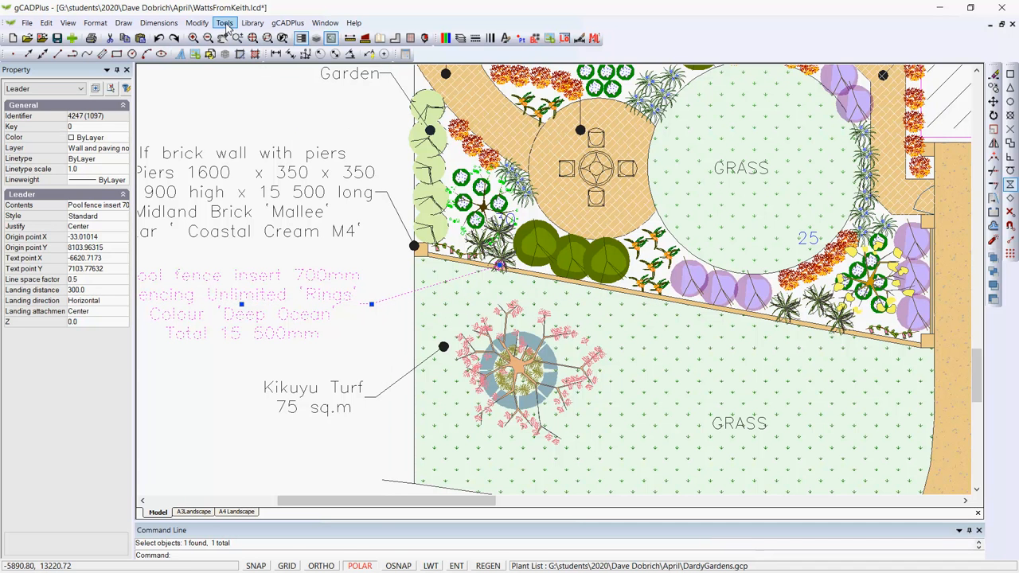
Bring the pool fence leader to the front via Tools > Draw Order.
{"action": "left_click", "coordinate": [224, 22]}
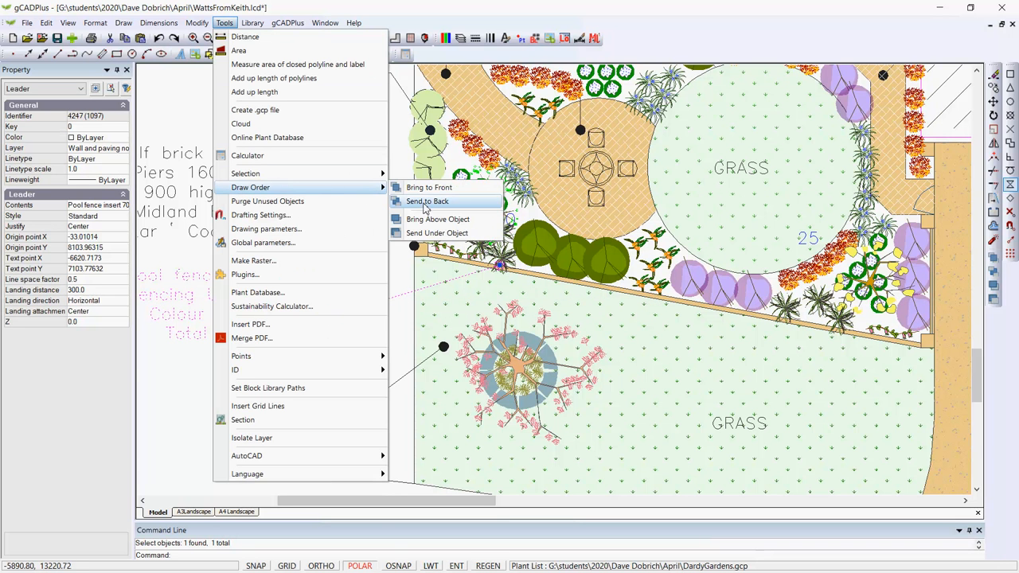
{"action": "left_click", "coordinate": [429, 188]}
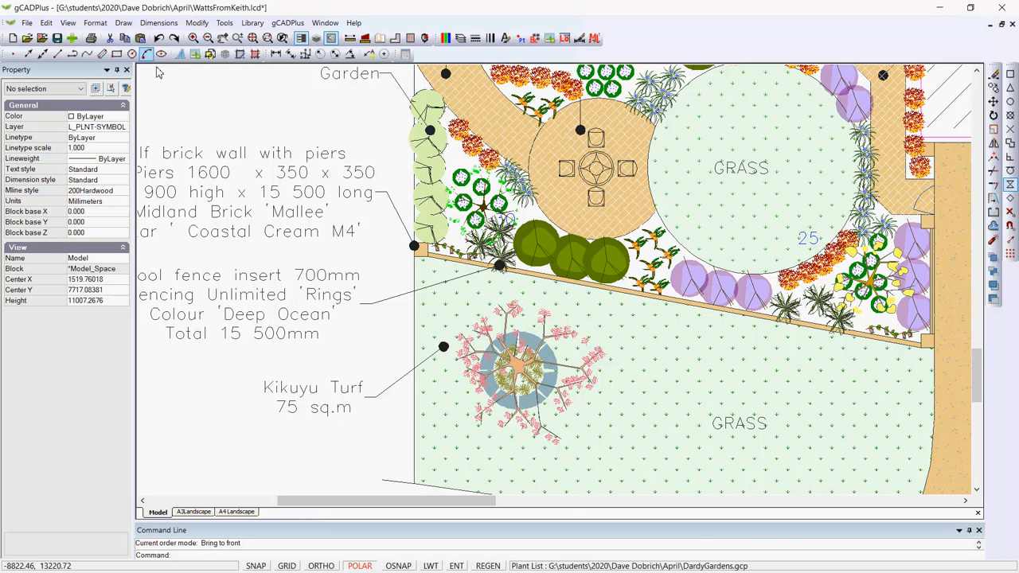
{"action": "left_click", "coordinate": [159, 22]}
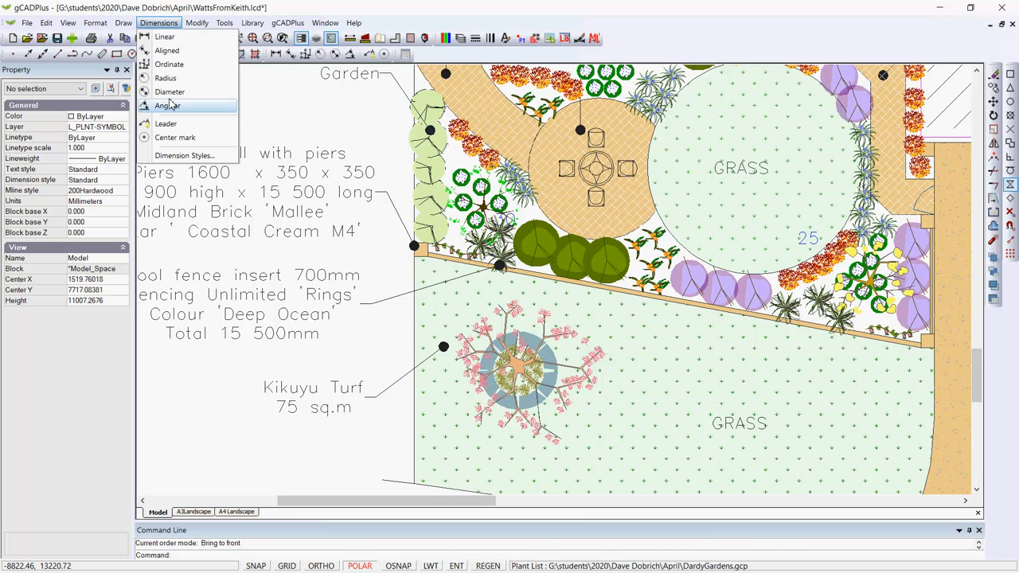
Set the Standard dimension style's leader arrowhead to Dot and confirm.
{"action": "left_click", "coordinate": [184, 156]}
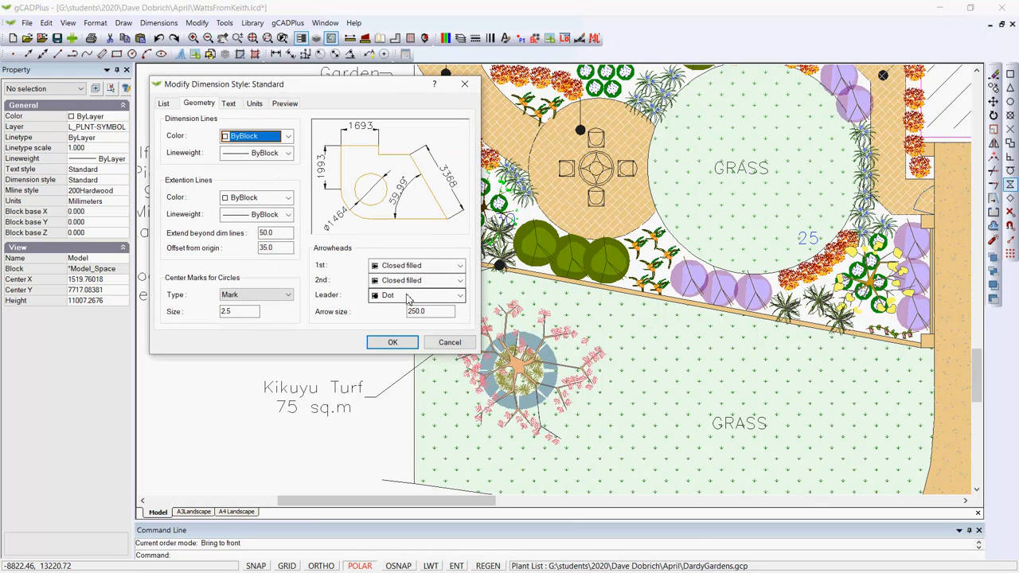
{"action": "mouse_move", "coordinate": [398, 301]}
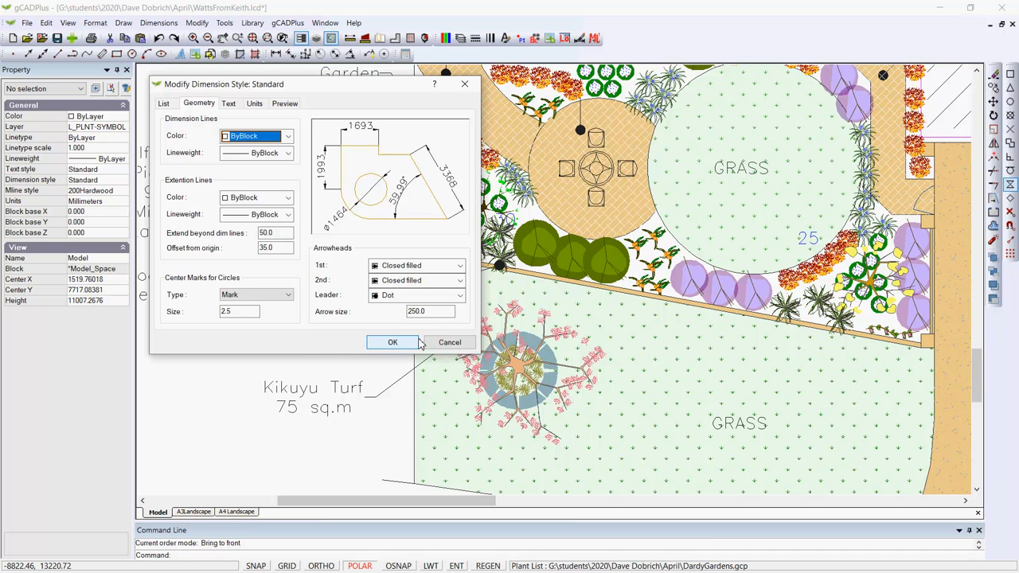
{"action": "left_click", "coordinate": [392, 340]}
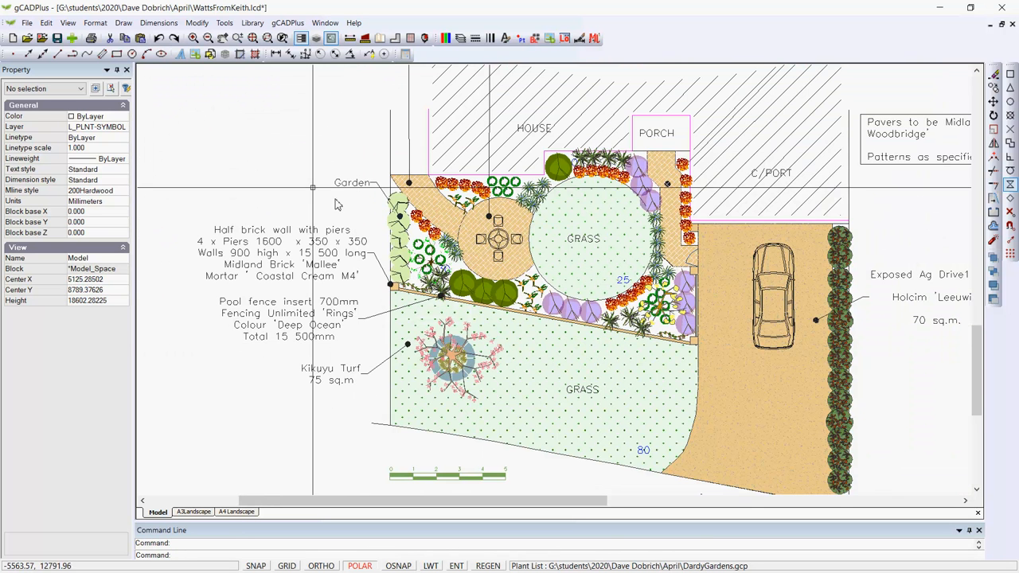
{"action": "mouse_move", "coordinate": [312, 379]}
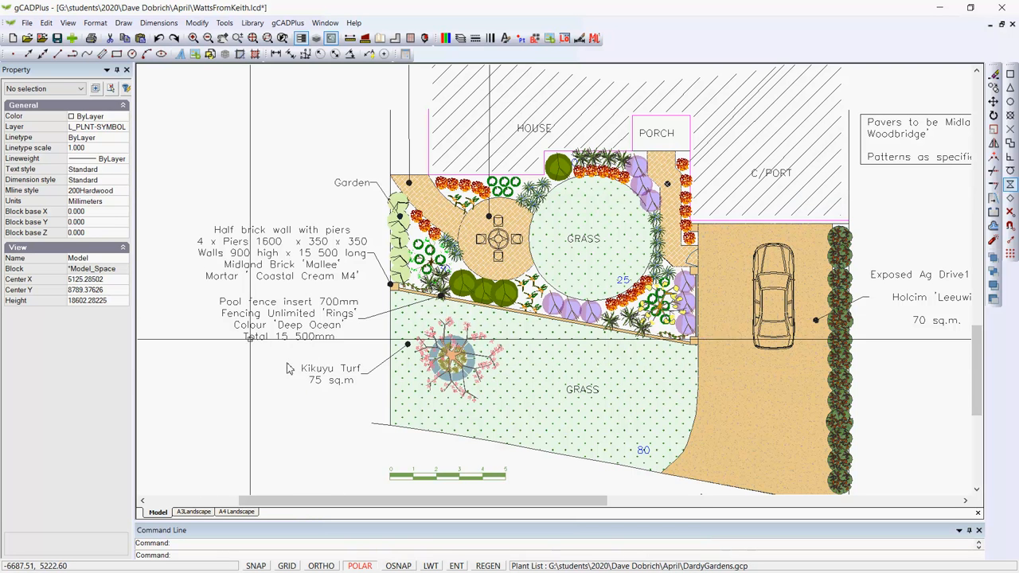
{"action": "mouse_move", "coordinate": [277, 205]}
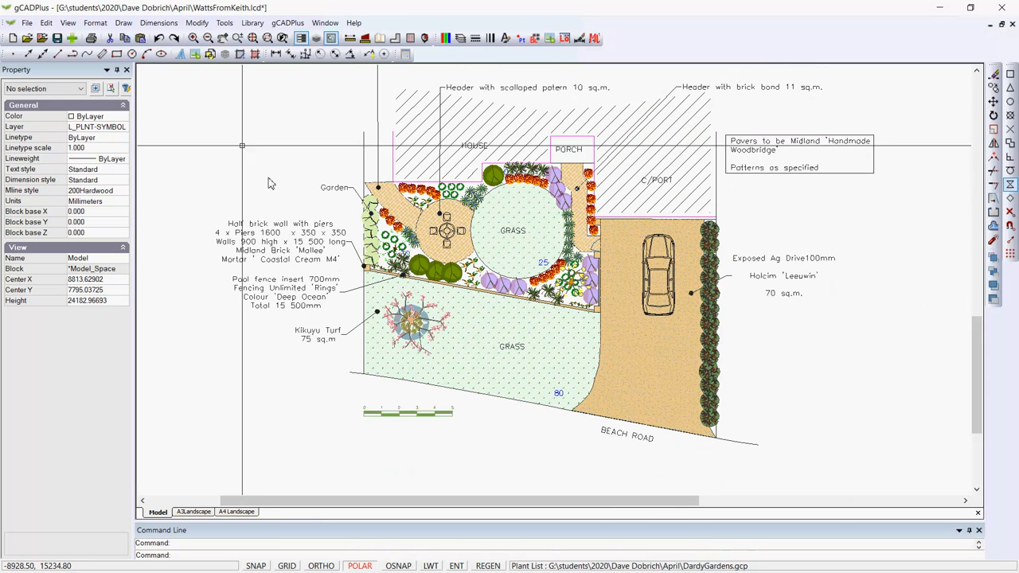
Start Match Properties from the Modify menu, awaiting a source object.
{"action": "left_click", "coordinate": [197, 22]}
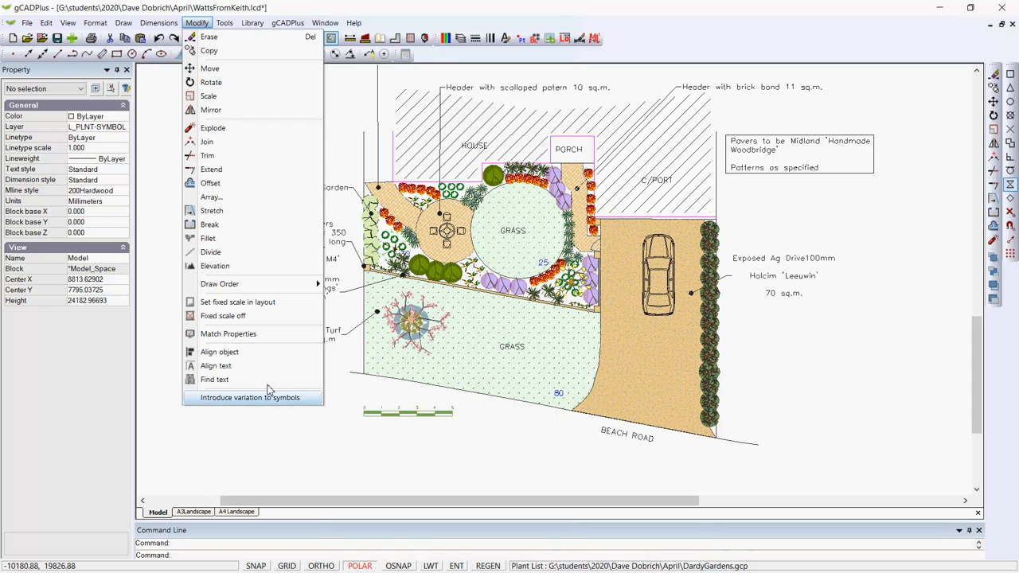
{"action": "mouse_move", "coordinate": [238, 335]}
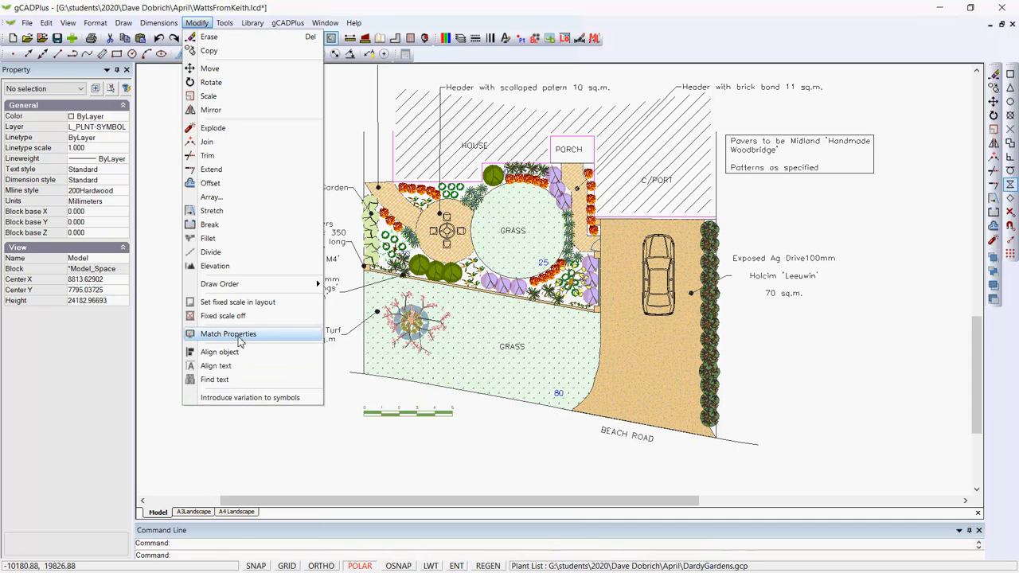
{"action": "left_click", "coordinate": [229, 334]}
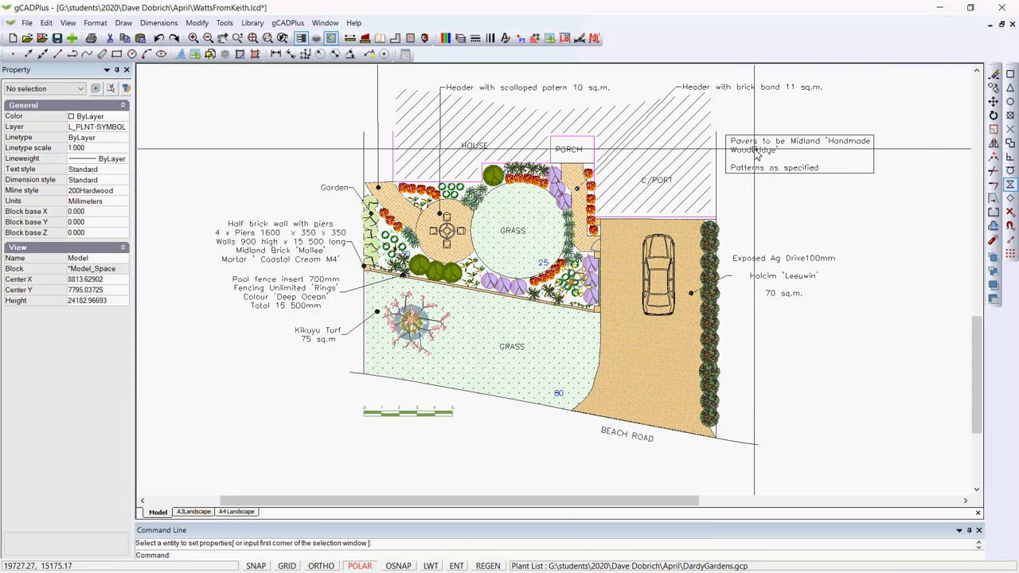
Set the paver note's line space factor to 0.5.
{"action": "left_click", "coordinate": [796, 140]}
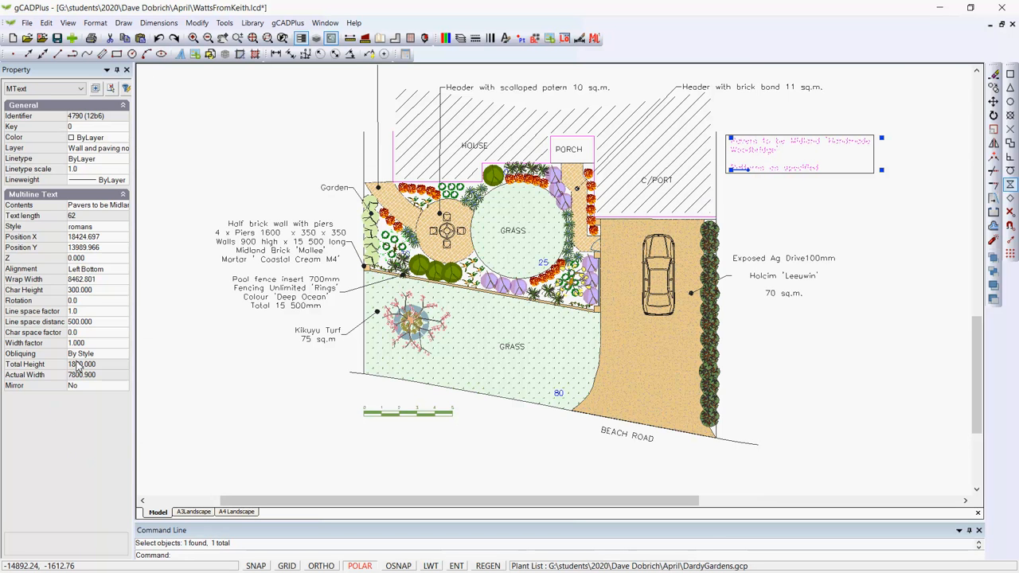
{"action": "left_click", "coordinate": [72, 310]}
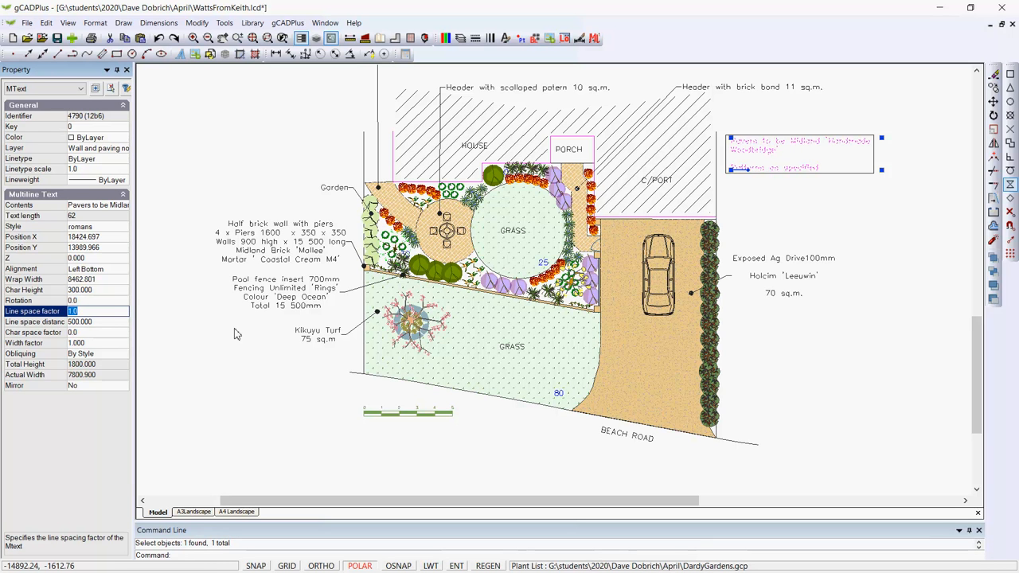
{"action": "type", "text": "0.5"}
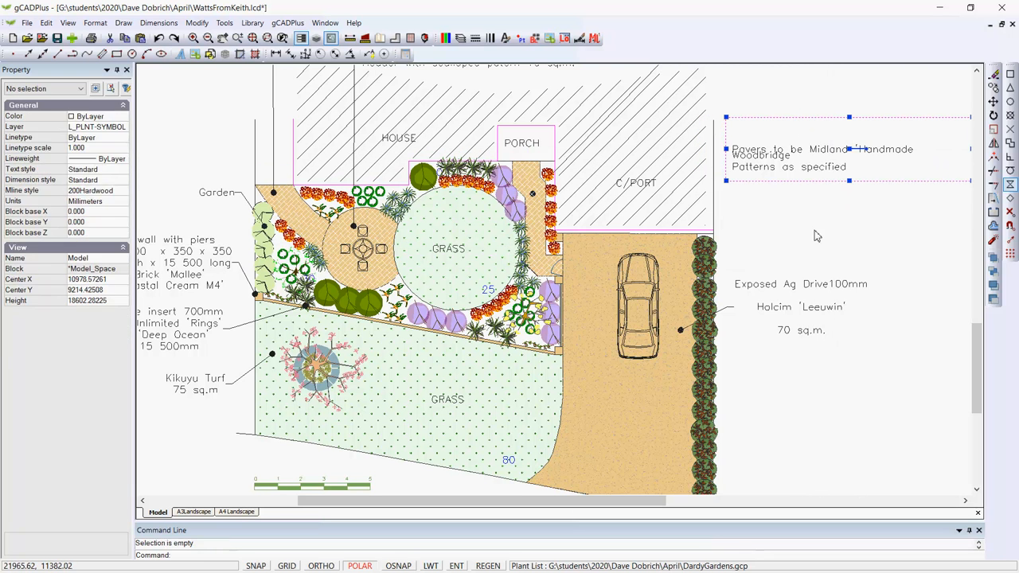
Widen the paver note's wrap width so Handmade Woodbridge fits on the first line.
{"action": "left_click", "coordinate": [796, 158]}
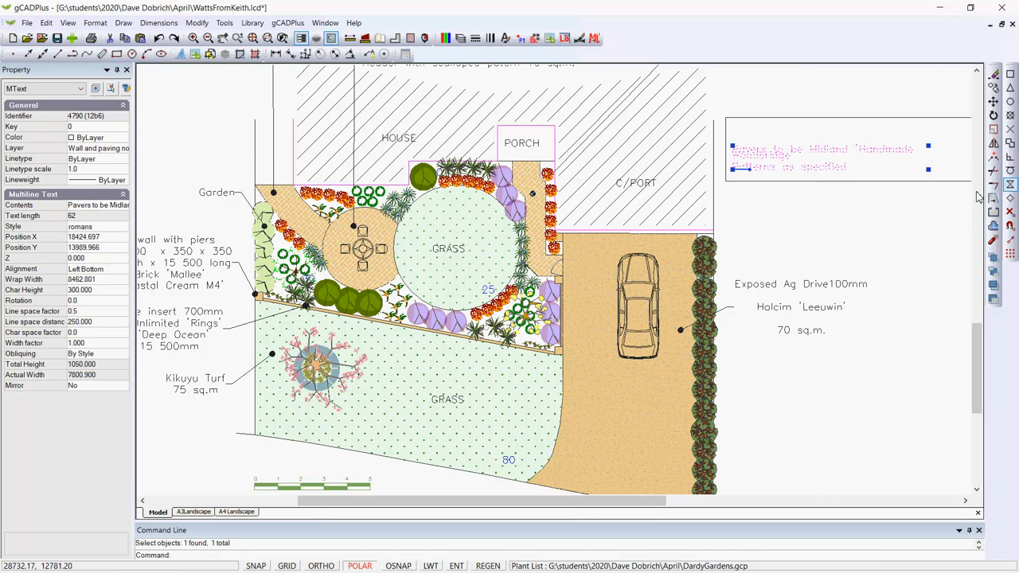
{"action": "left_click_drag", "start_coordinate": [927, 147], "coordinate": [958, 150]}
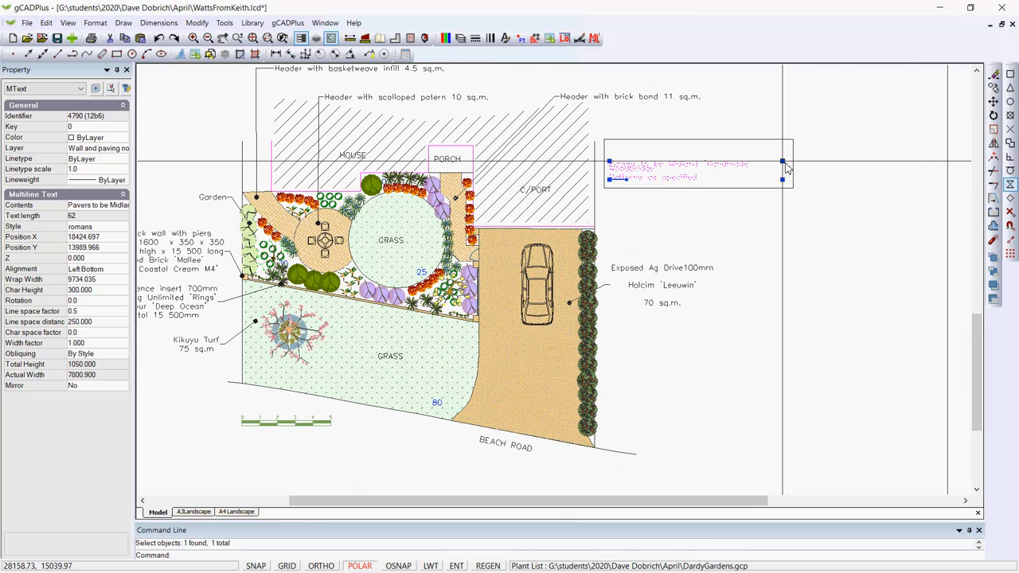
{"action": "left_click_drag", "start_coordinate": [783, 178], "coordinate": [847, 179]}
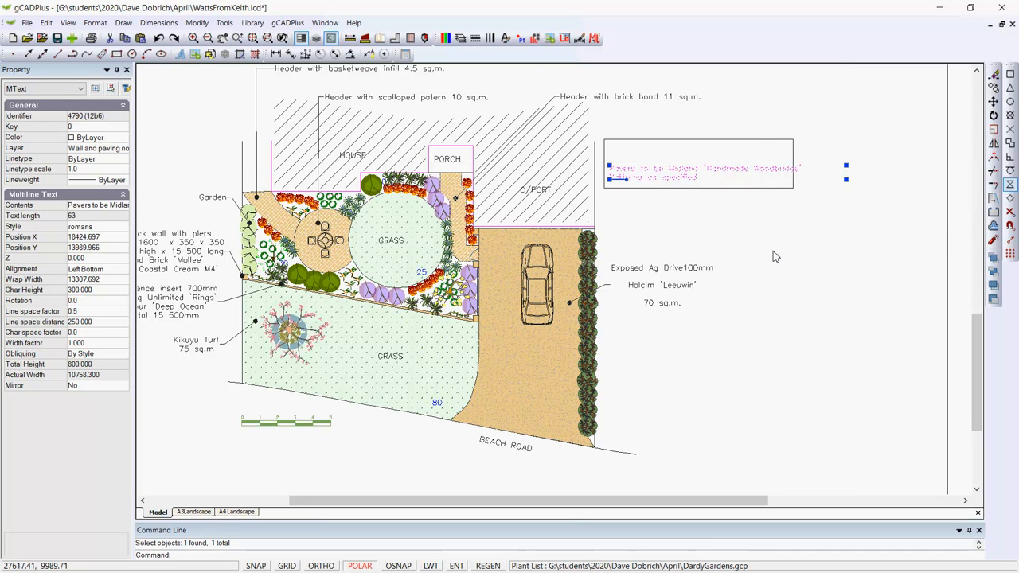
{"action": "left_click", "coordinate": [774, 143]}
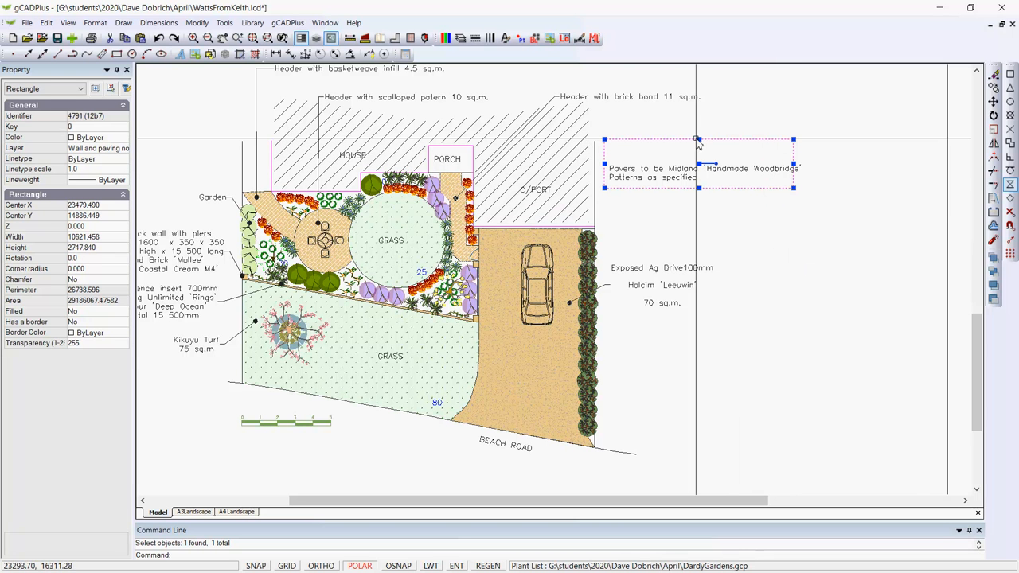
Resize the paver note's box to frame its two text lines snugly, then deselect.
{"action": "left_click_drag", "start_coordinate": [697, 141], "coordinate": [699, 153]}
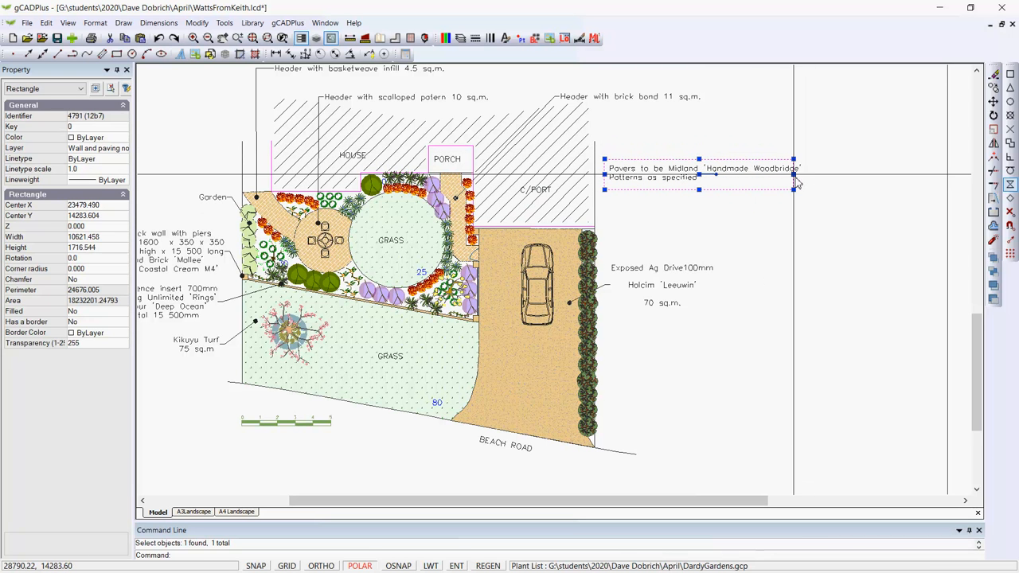
{"action": "left_click_drag", "start_coordinate": [792, 183], "coordinate": [802, 183]}
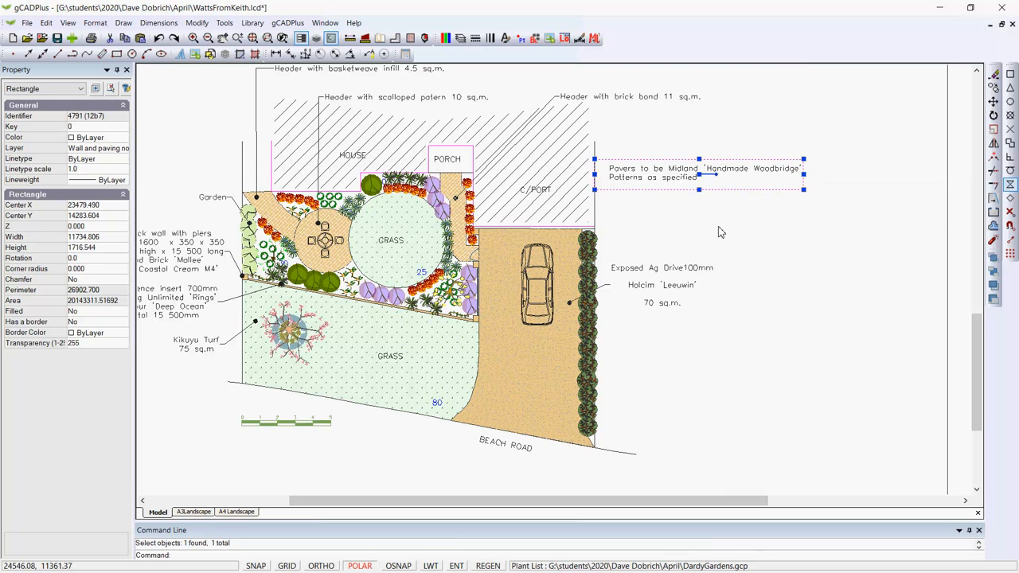
{"action": "left_click", "coordinate": [719, 194]}
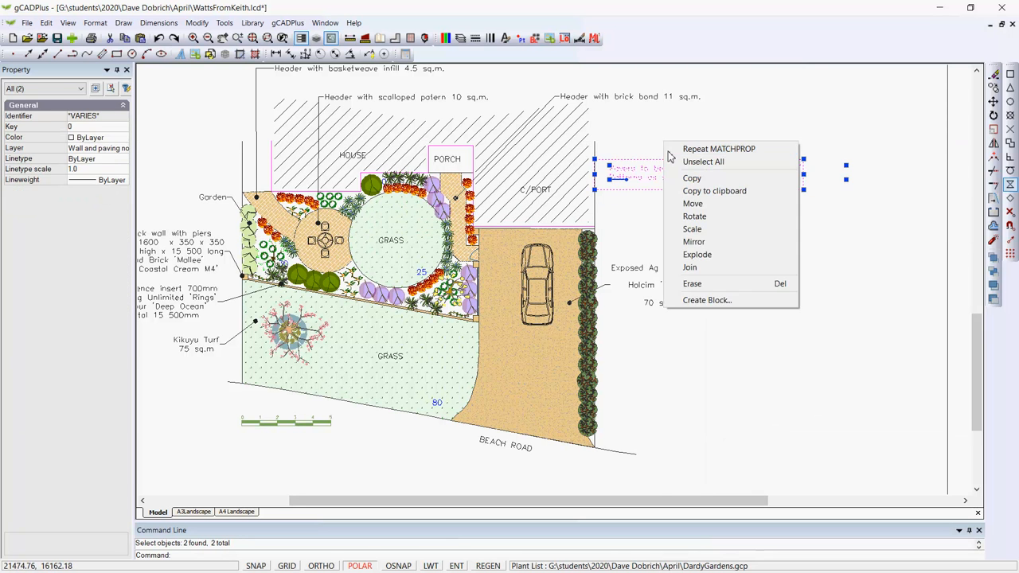
{"action": "left_click", "coordinate": [692, 203]}
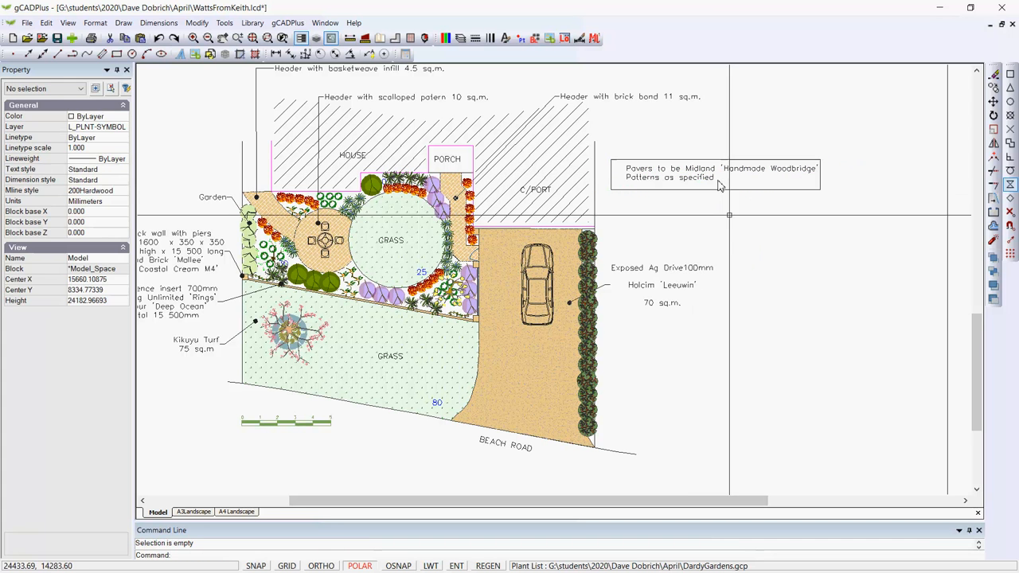
Apply the paver note's tighter line spacing to the Exposed Ag Drive note via Repeat MATCHPROP.
{"action": "left_click", "coordinate": [660, 285]}
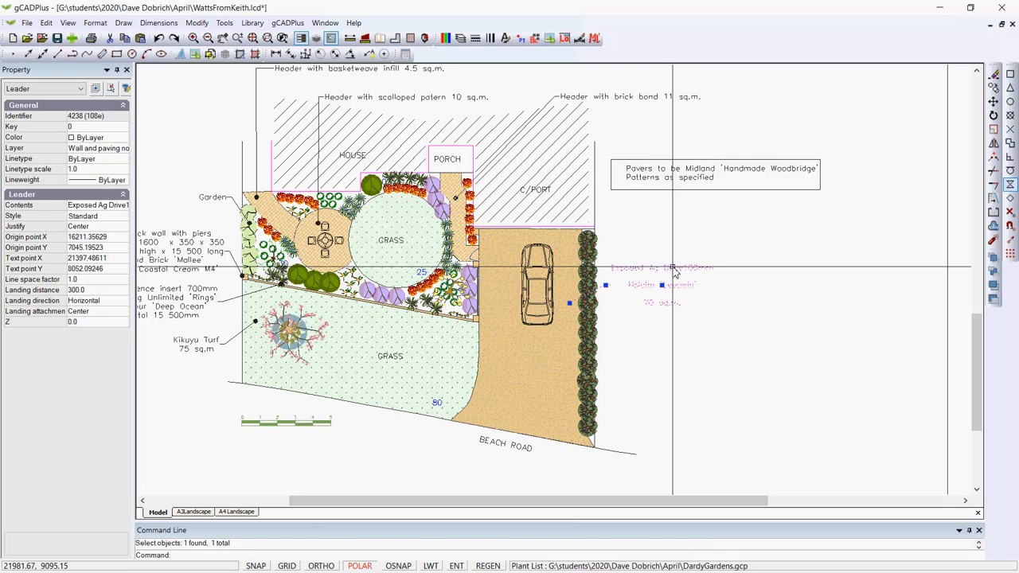
{"action": "left_click", "coordinate": [675, 328]}
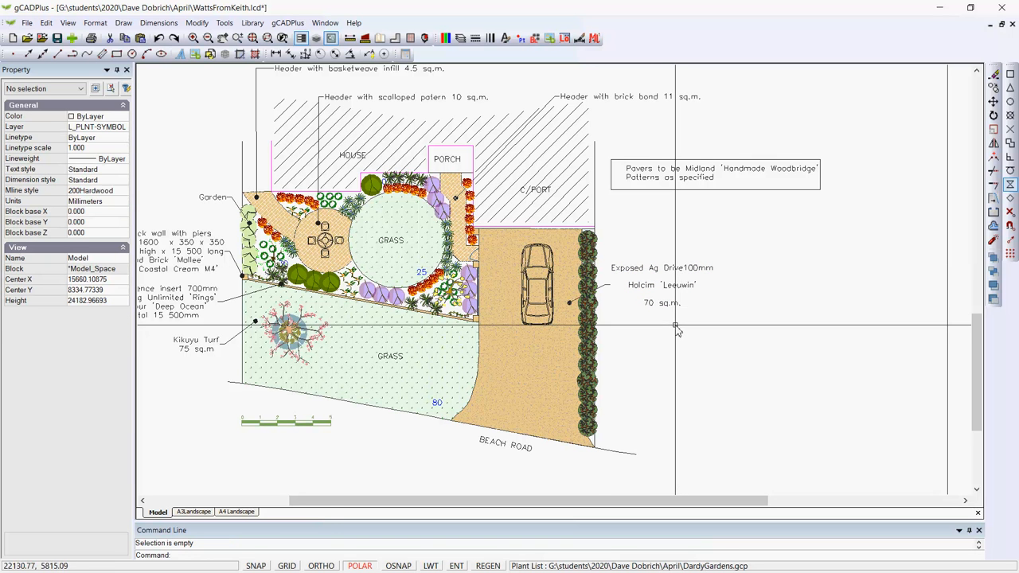
{"action": "right_click", "coordinate": [675, 328]}
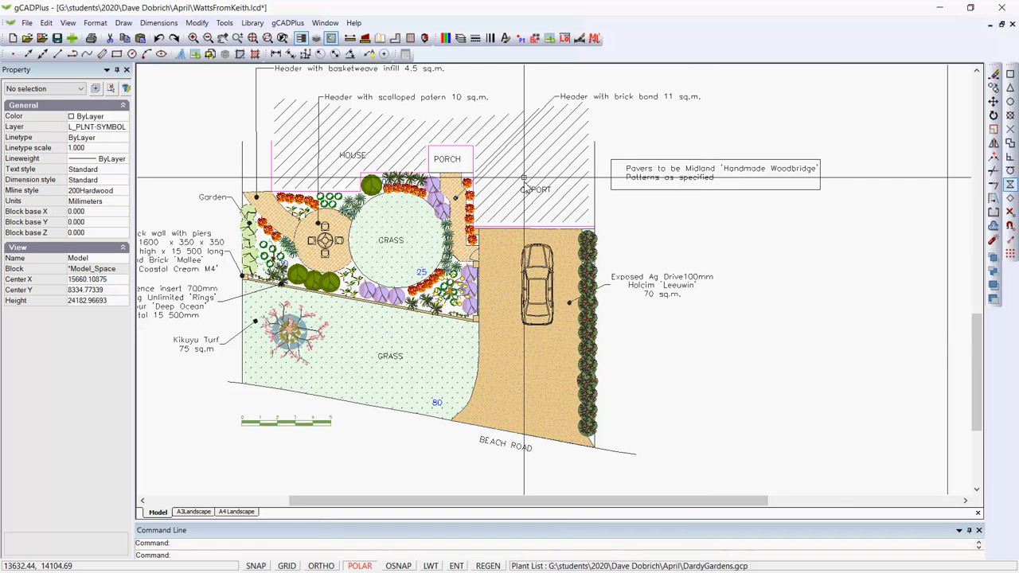
{"action": "scroll", "scroll_direction": "down", "scroll_amount": 3}
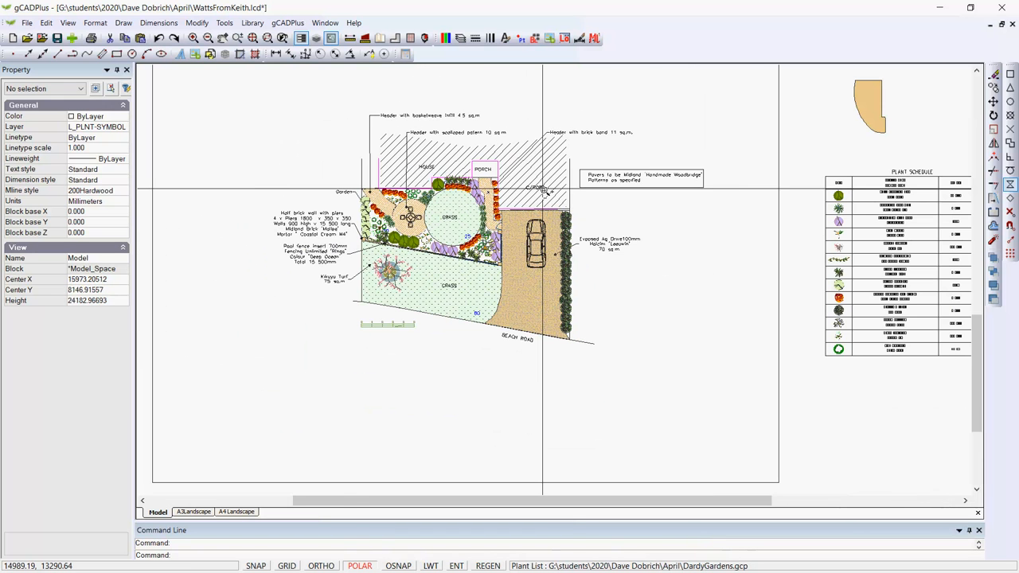
{"action": "scroll", "scroll_direction": "up", "scroll_amount": 3}
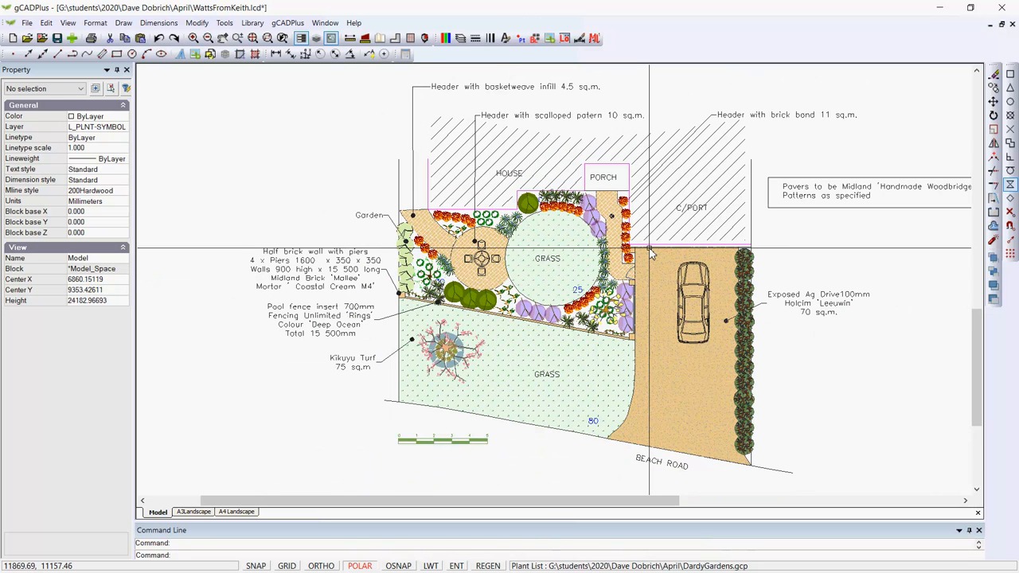
{"action": "mouse_move", "coordinate": [413, 391]}
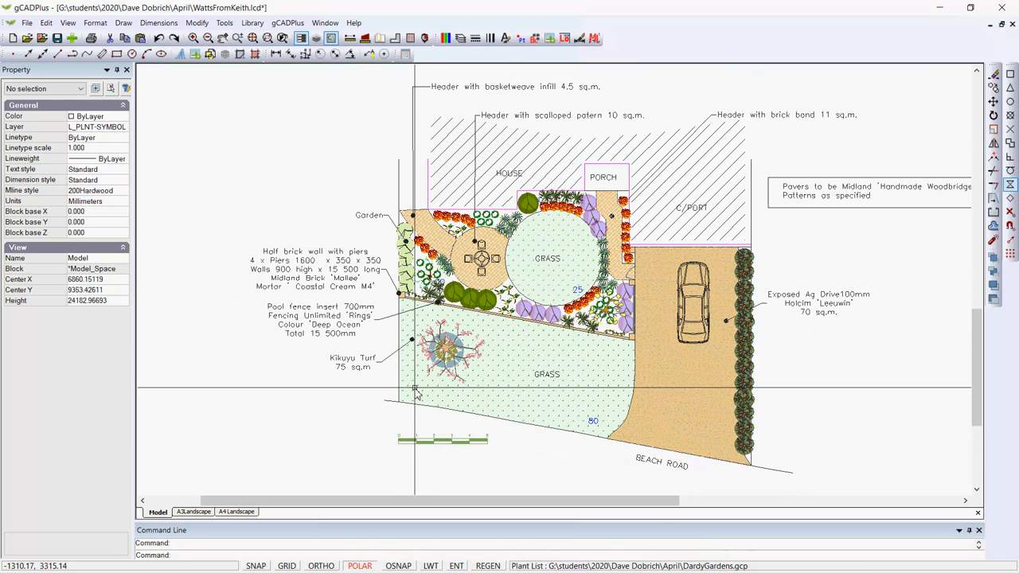
{"action": "mouse_move", "coordinate": [665, 475]}
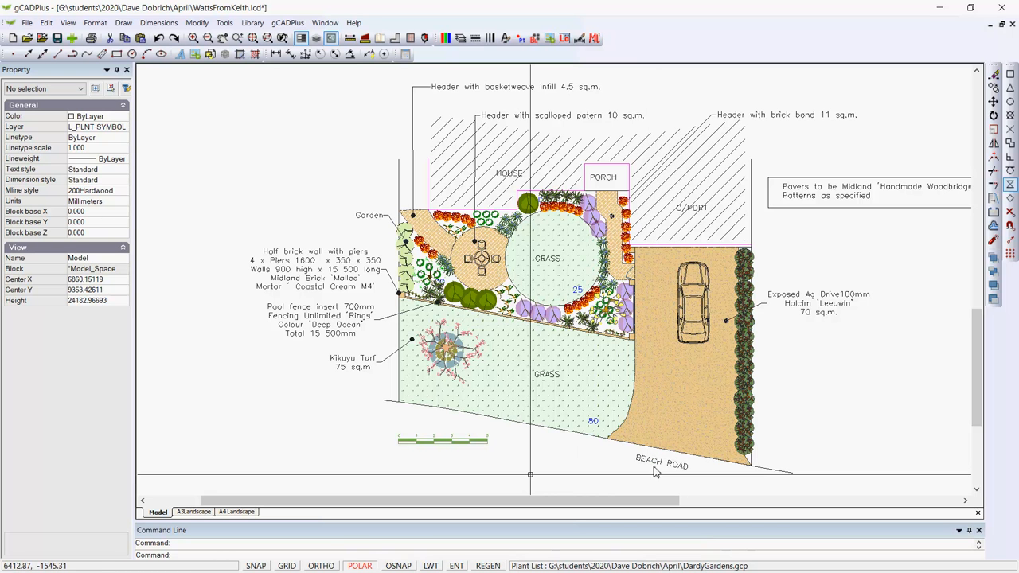
{"action": "mouse_move", "coordinate": [518, 461]}
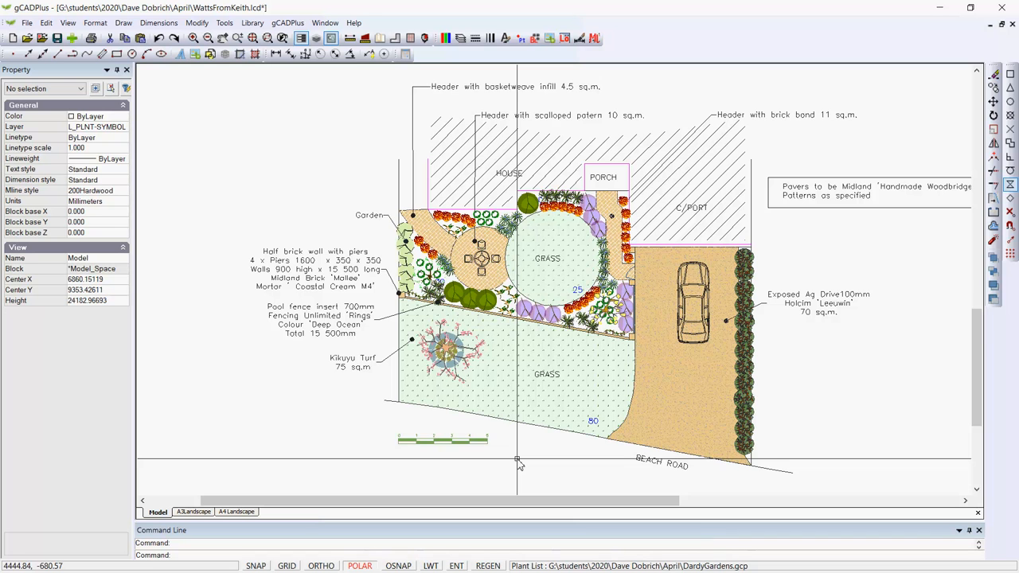